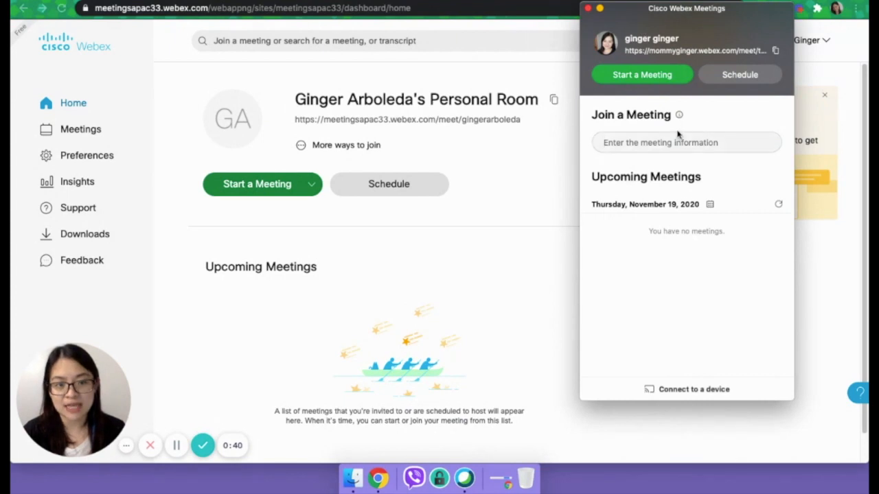
mouse_move(445, 453)
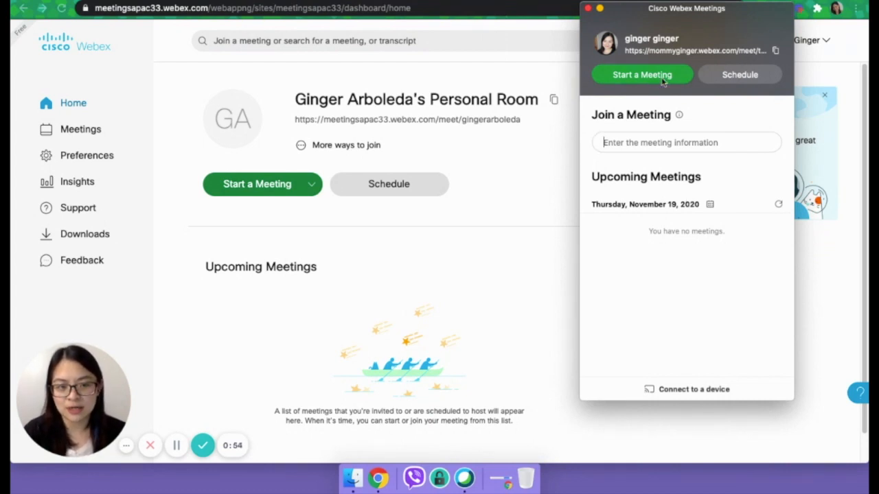
Step: Show upcoming meetings for Friday, November 20, 2020, listing Founder's Strat Planning
click(710, 204)
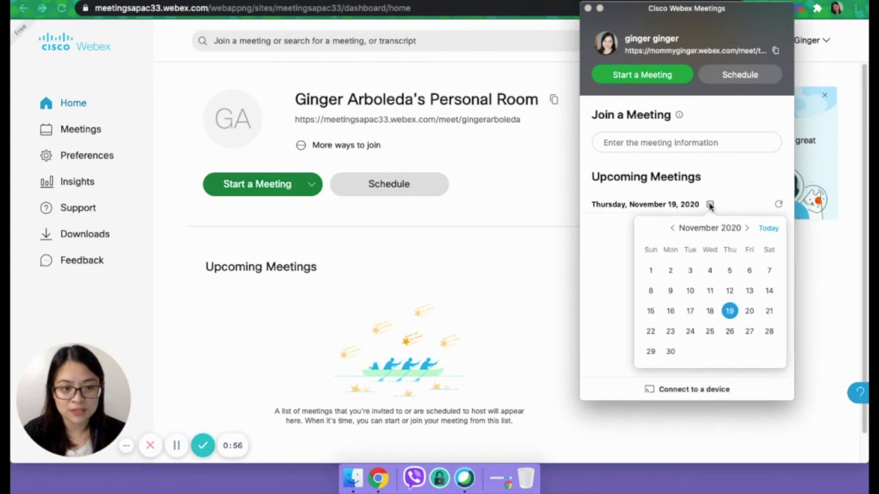
click(749, 311)
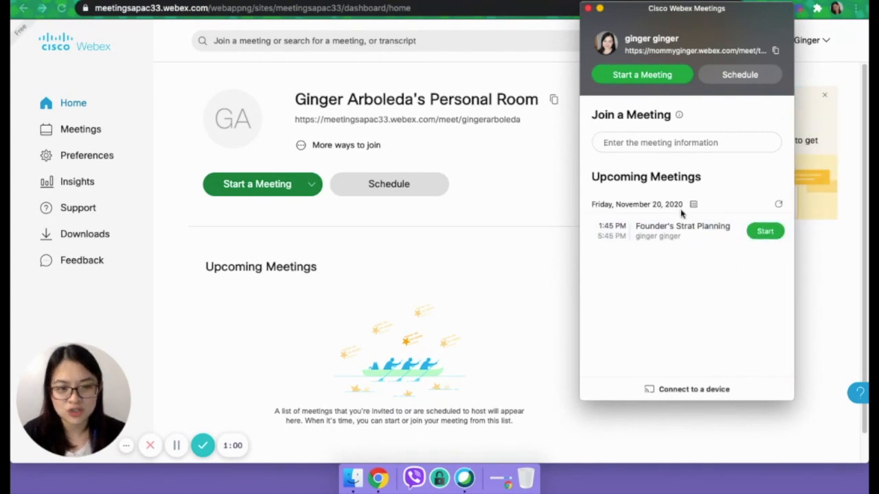
mouse_move(587, 23)
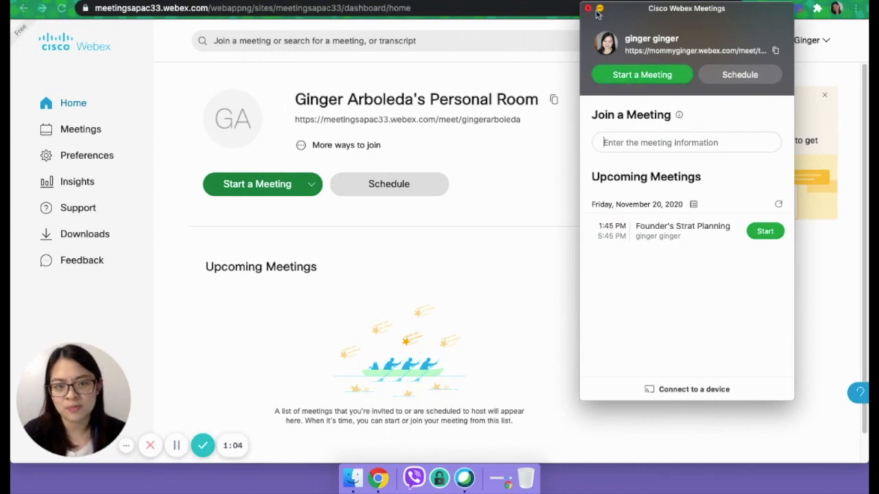
Step: Close the desktop app and open the portal's Meetings page for 11/19–11/25/2020
click(587, 8)
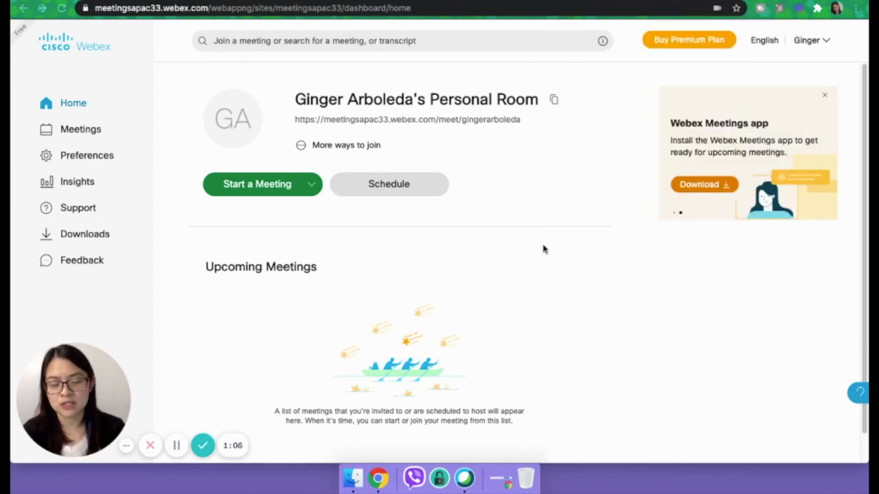
mouse_move(381, 154)
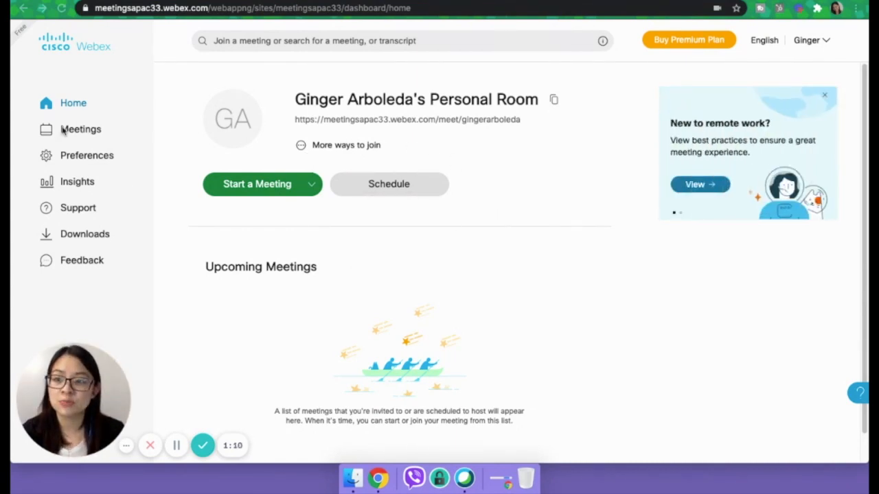
click(81, 129)
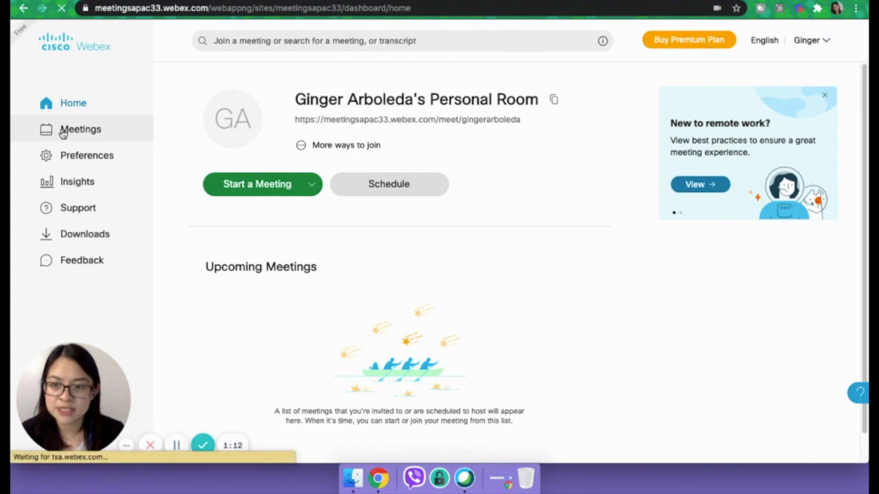
click(80, 129)
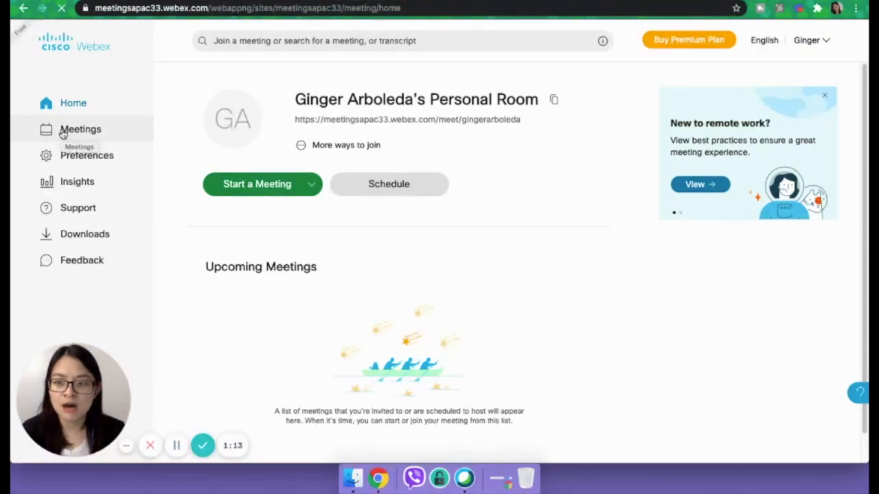
click(81, 130)
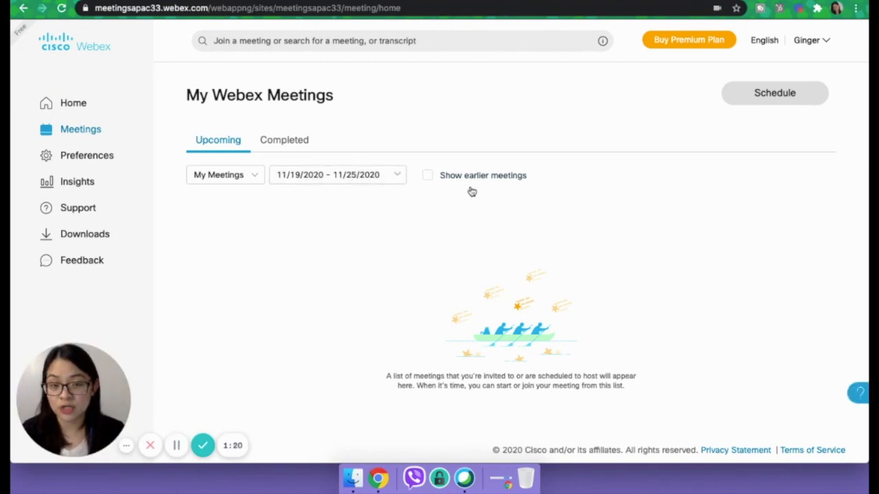
mouse_move(385, 279)
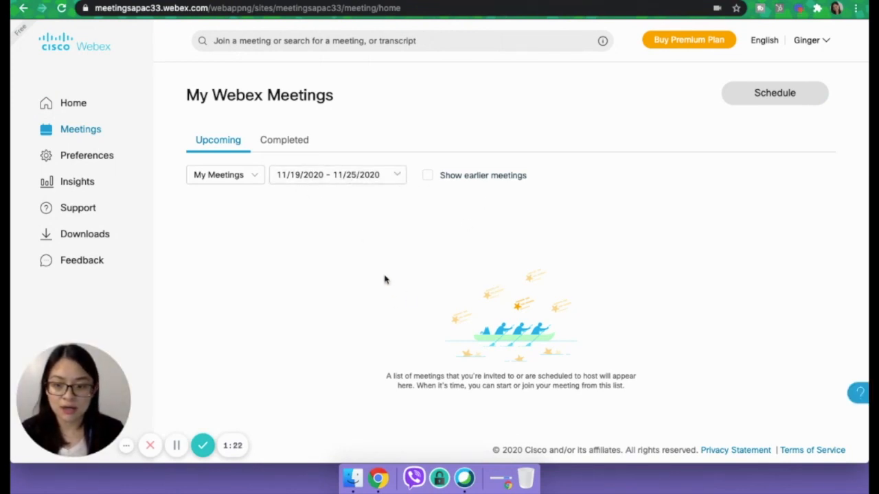
mouse_move(337, 218)
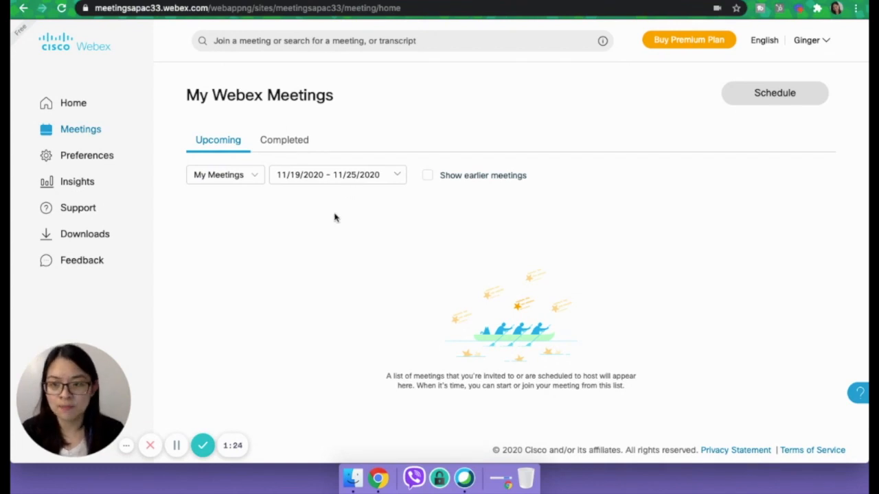
click(87, 155)
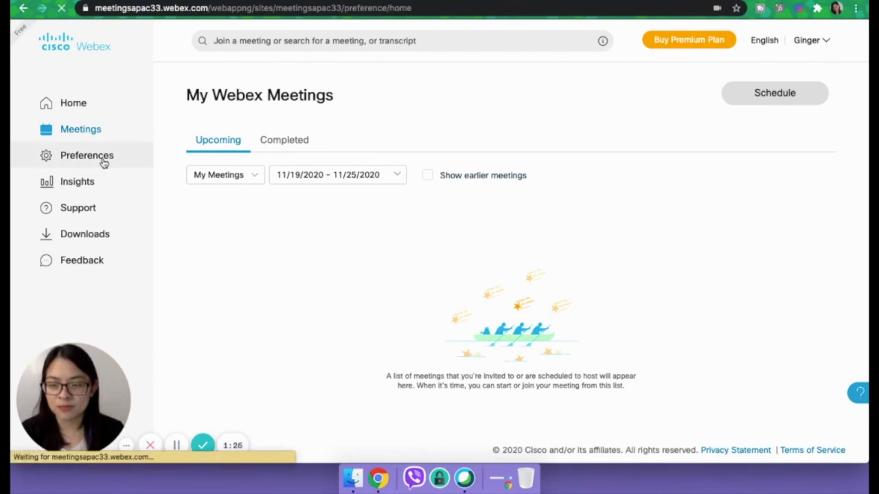
click(86, 155)
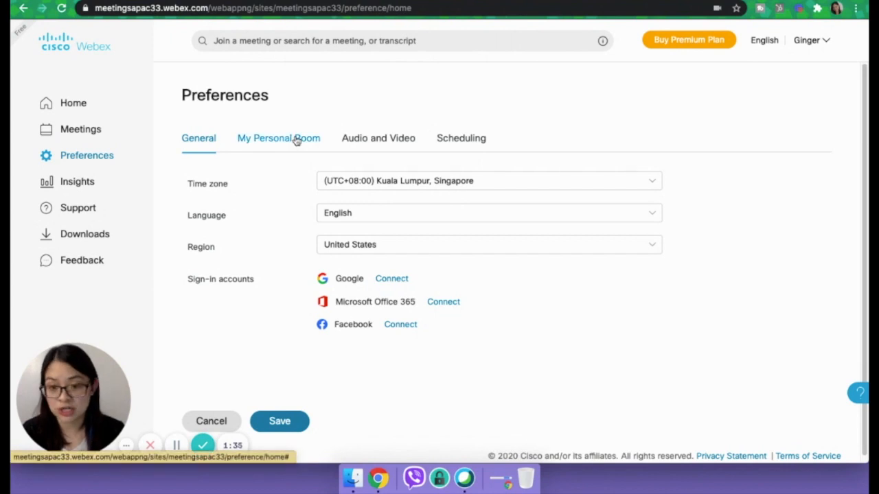
click(278, 138)
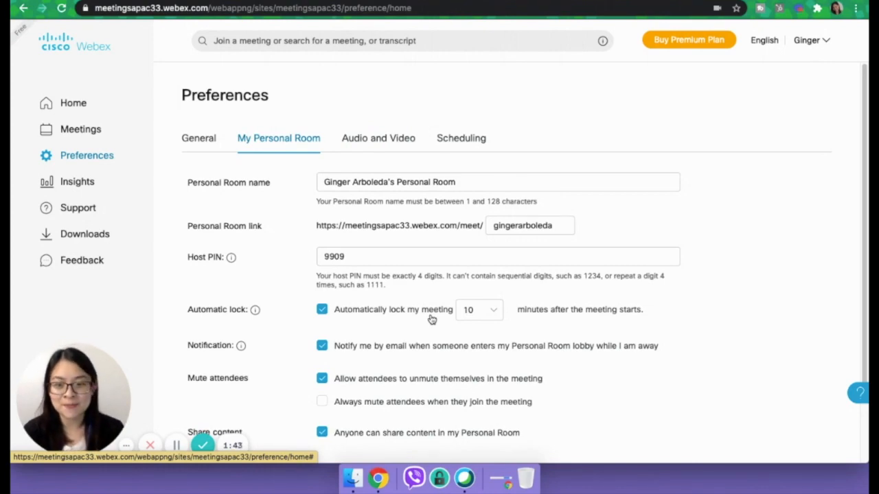
mouse_move(255, 309)
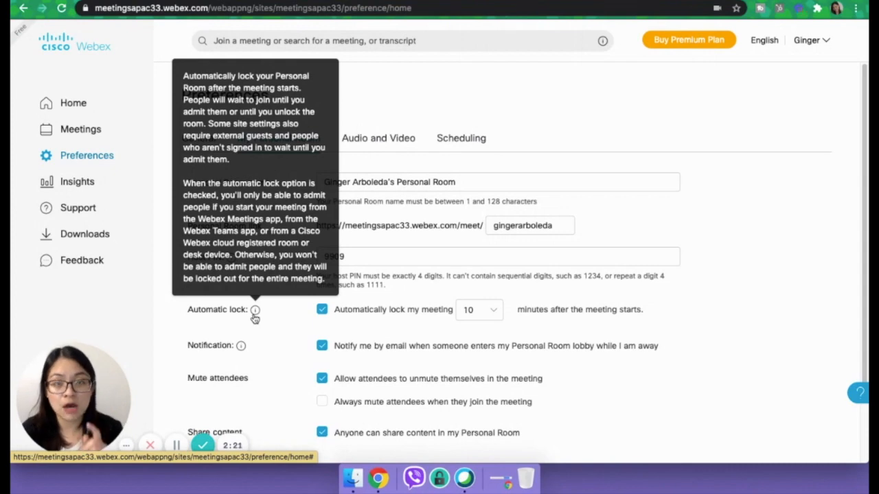
mouse_move(452, 313)
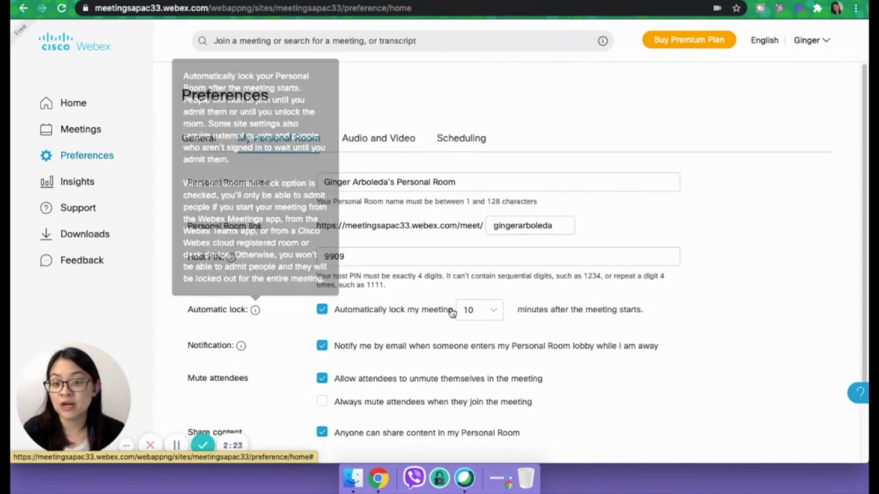
mouse_move(480, 321)
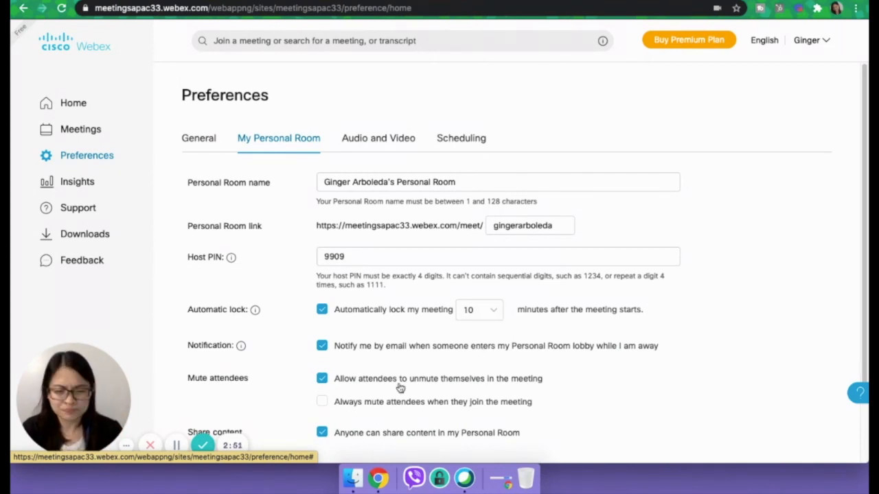
mouse_move(483, 362)
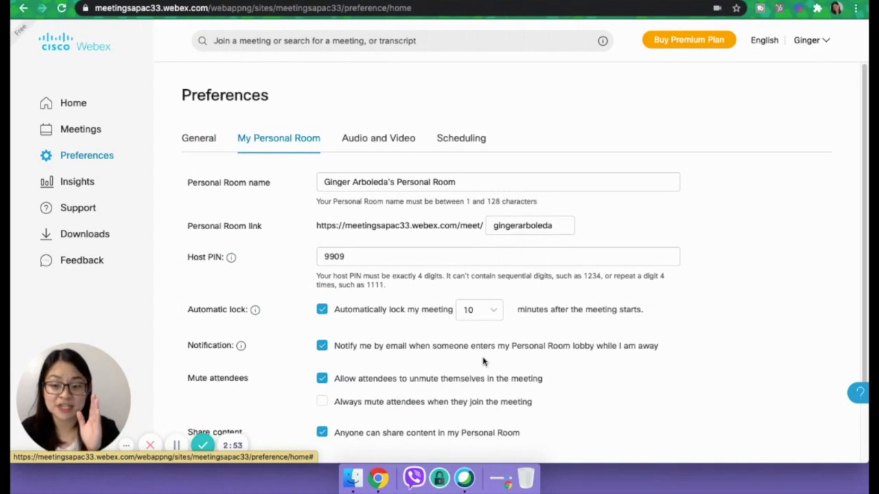
mouse_move(605, 342)
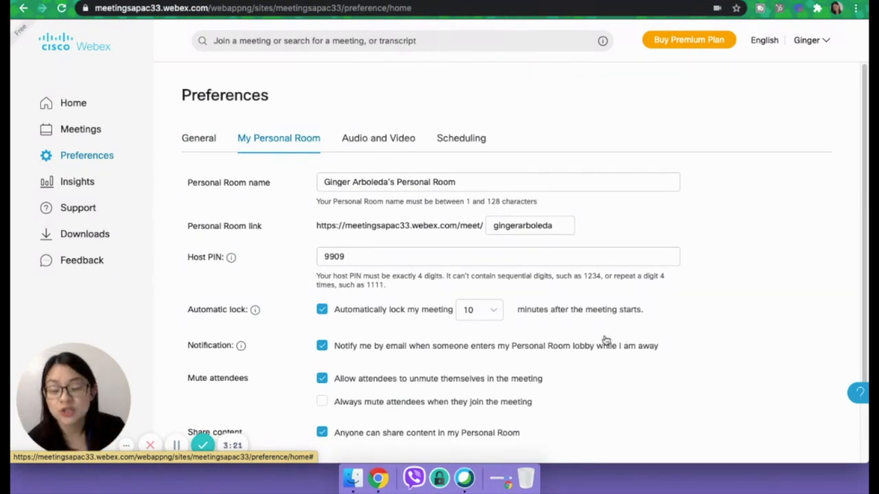
mouse_move(526, 317)
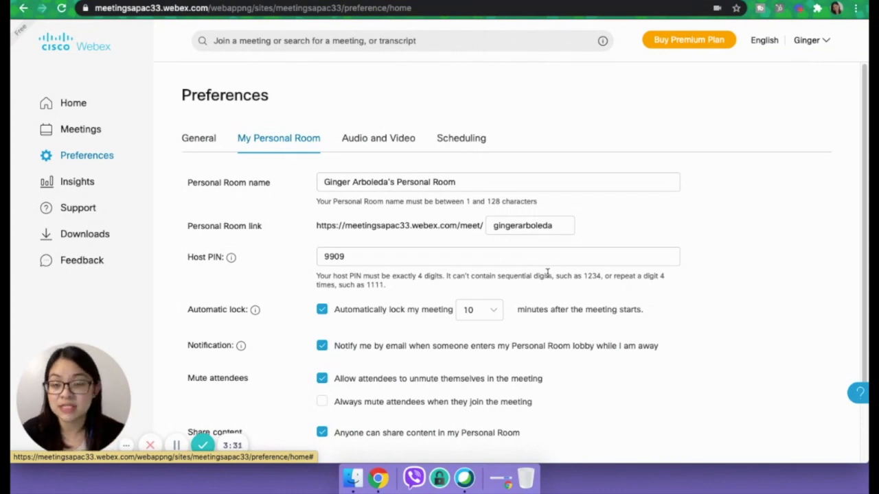
Step: Enable Email invitation copies and automatic sharing of highlights, recordings and transcripts in Scheduling preferences
click(378, 138)
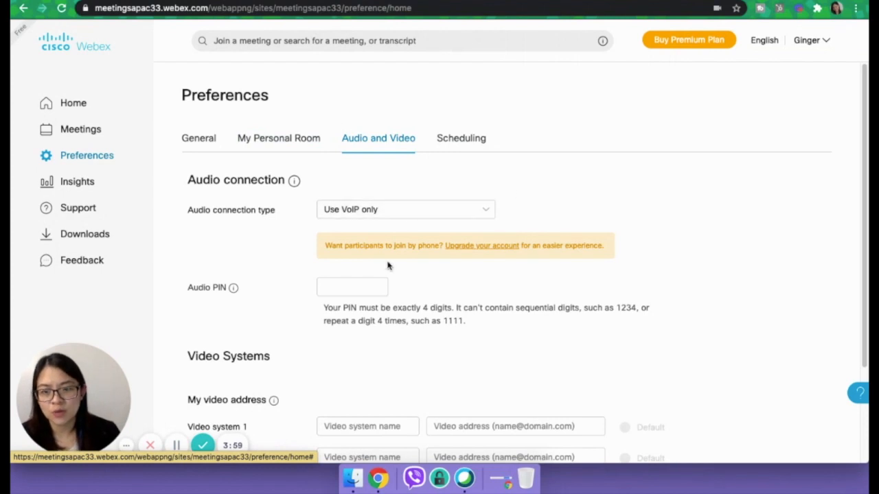
mouse_move(322, 180)
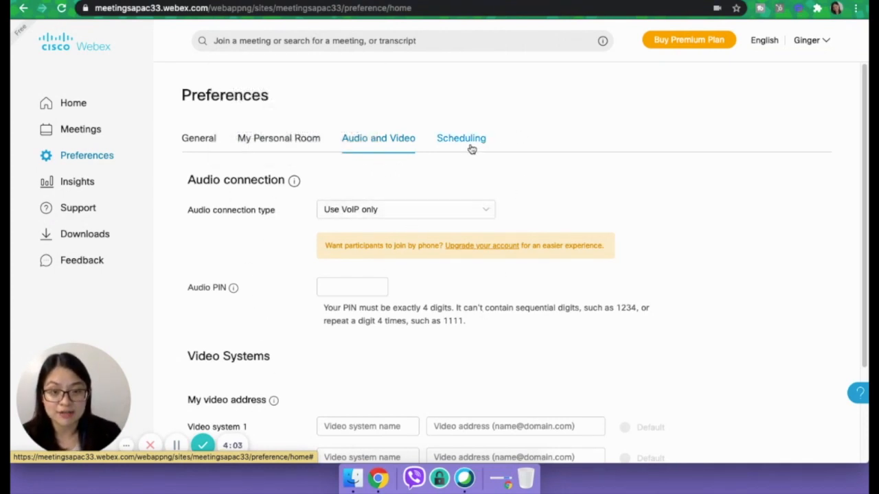
click(460, 138)
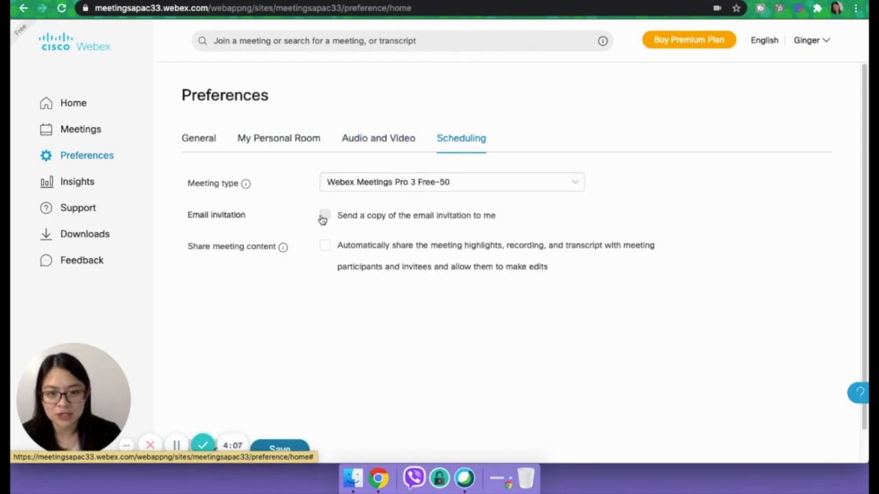
click(325, 215)
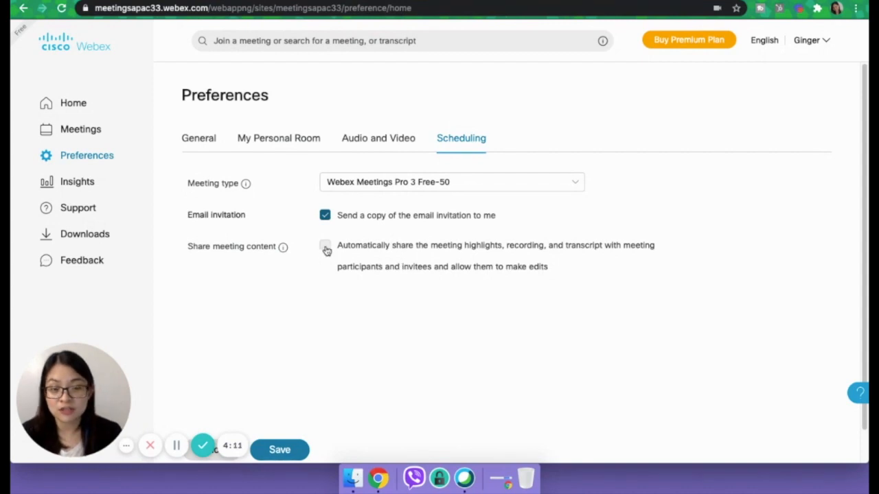
click(325, 245)
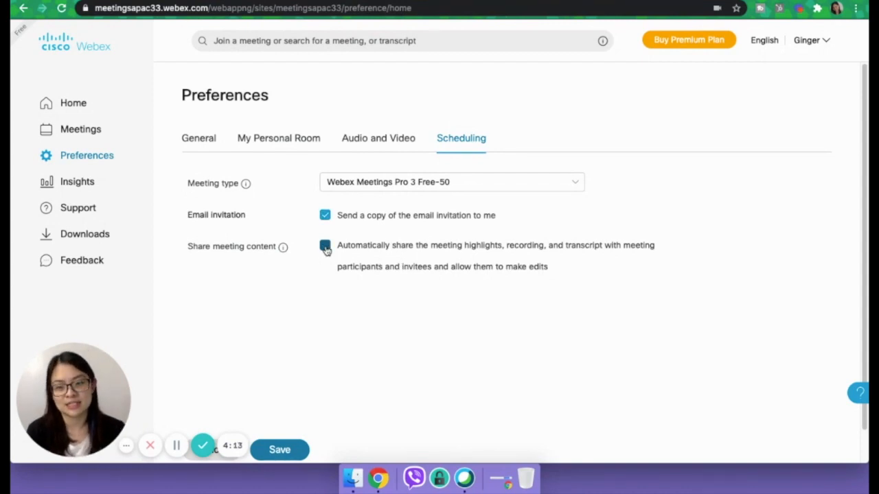
click(324, 245)
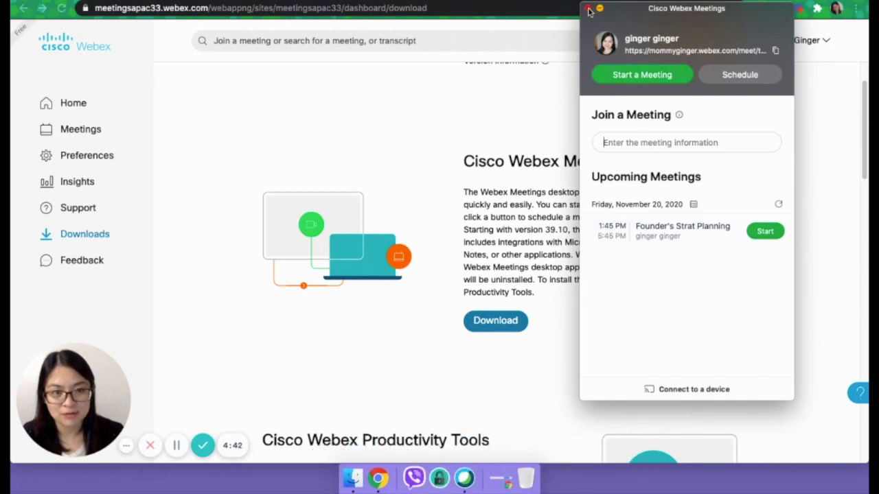
Step: Close the desktop app window and return to the portal Home page
click(589, 9)
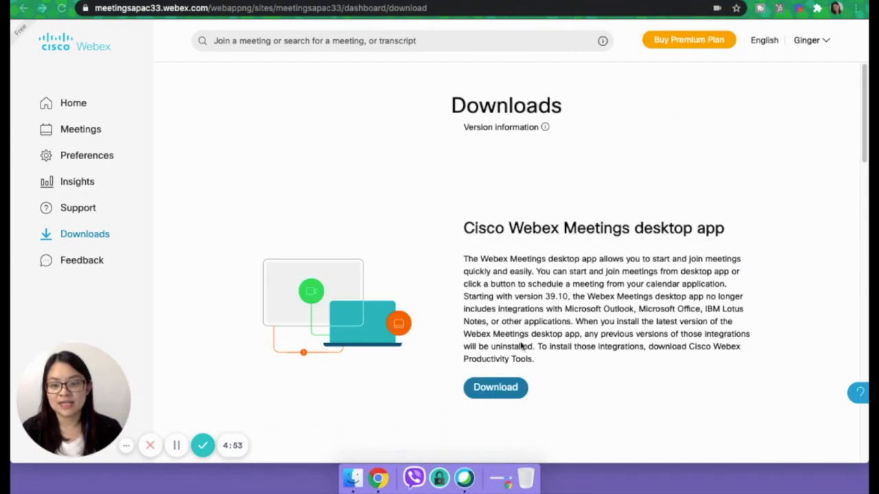
mouse_move(72, 103)
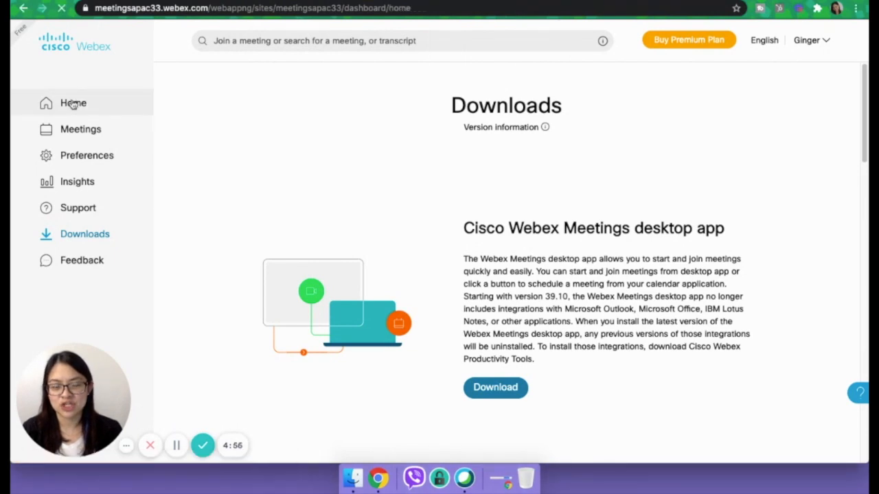
click(73, 103)
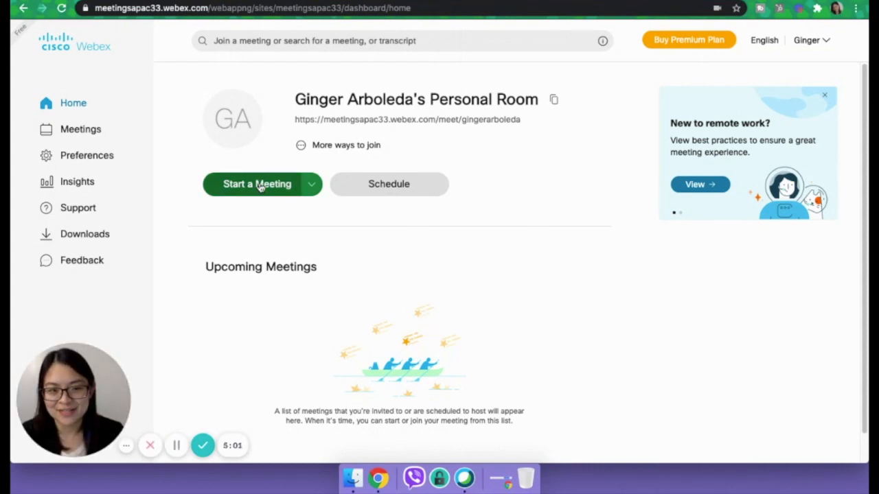
Step: In the Personal Room preview's speaker and microphone settings, turn on Remove background noise
click(257, 183)
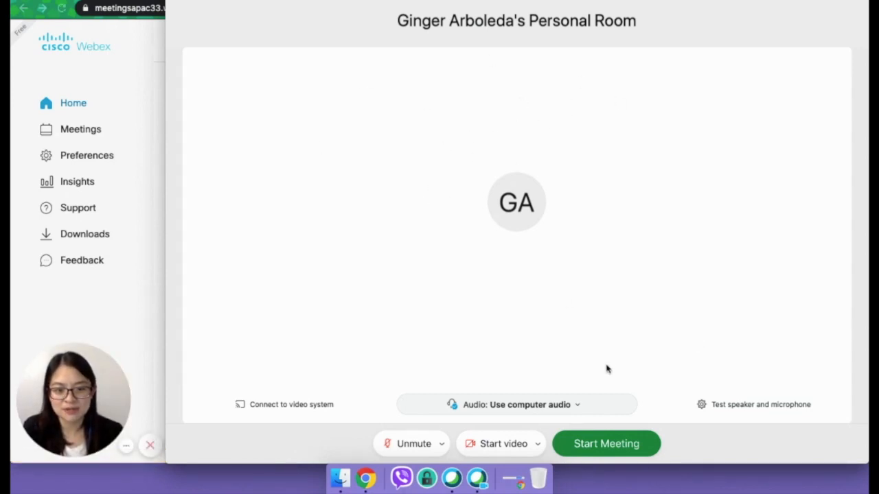
click(761, 404)
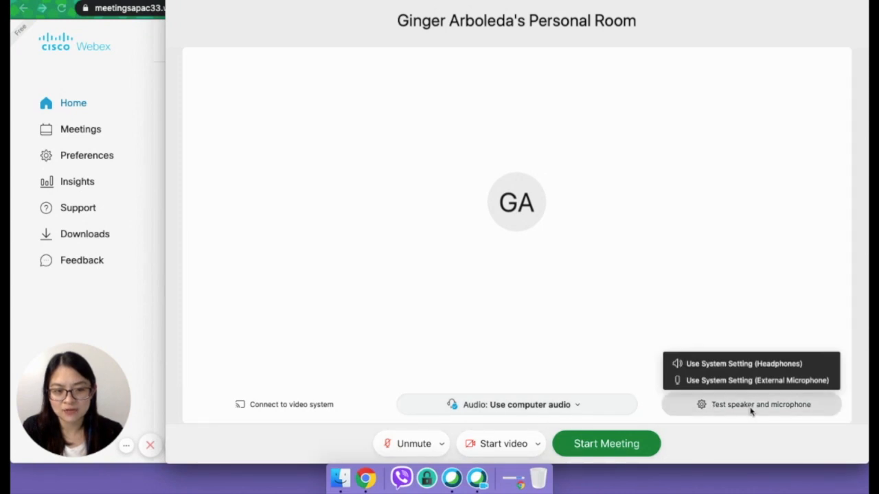
click(761, 405)
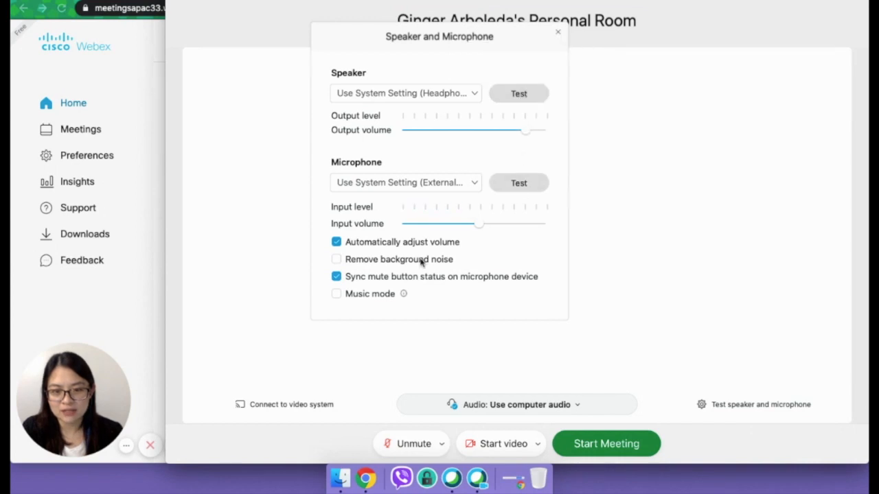
mouse_move(337, 259)
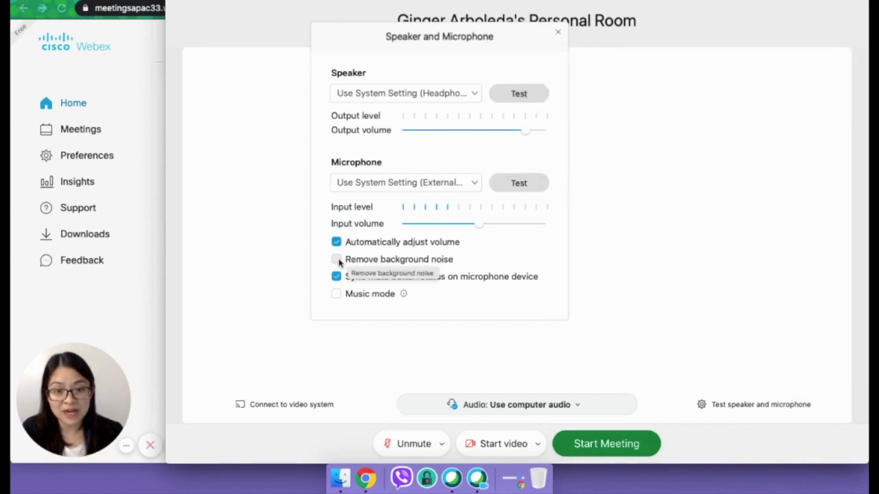
click(336, 259)
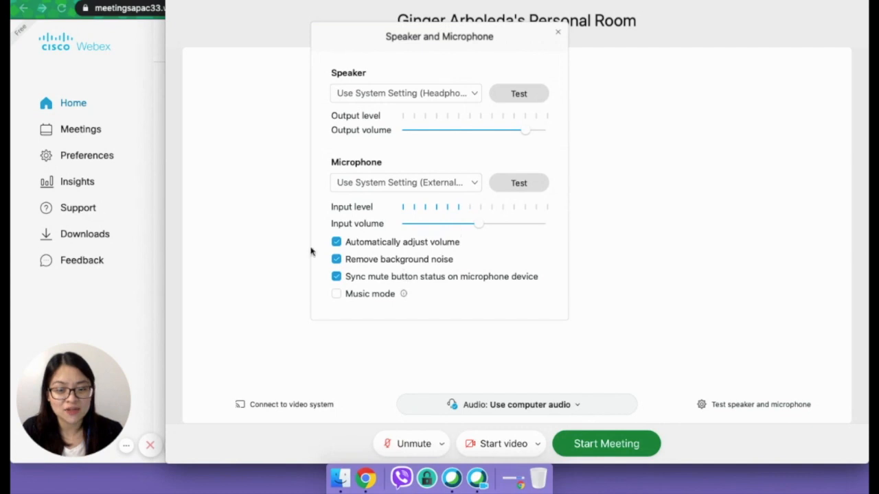
mouse_move(402, 276)
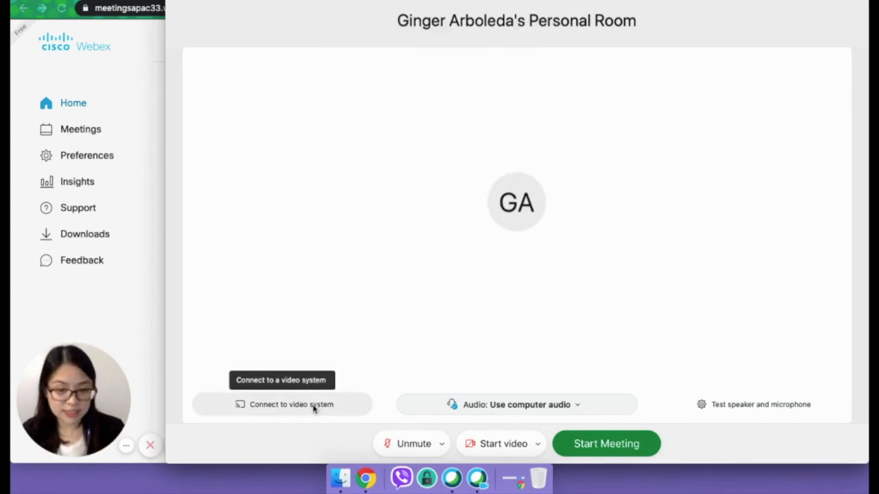
mouse_move(516, 404)
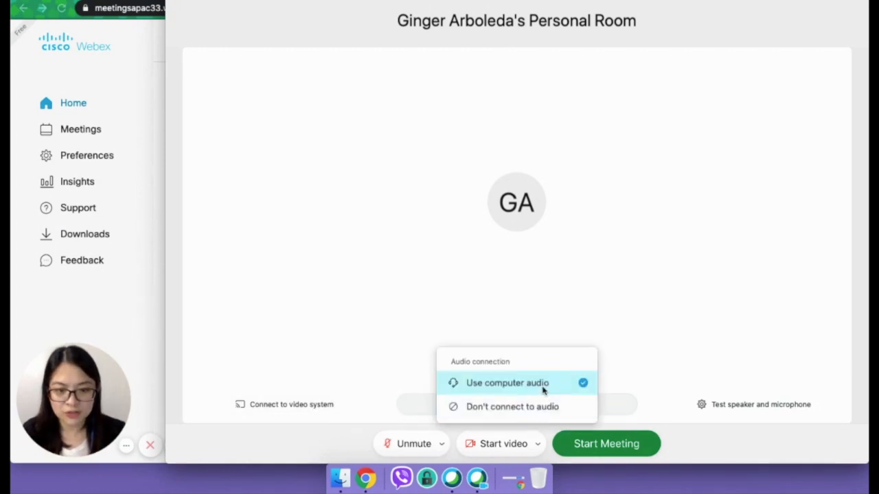
click(508, 383)
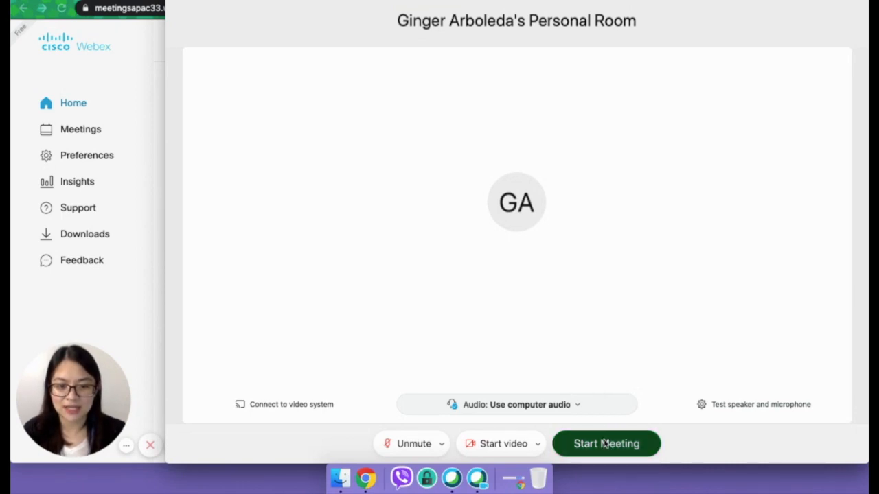
Step: Start the Personal Room meeting as host and show the More options menu
click(605, 444)
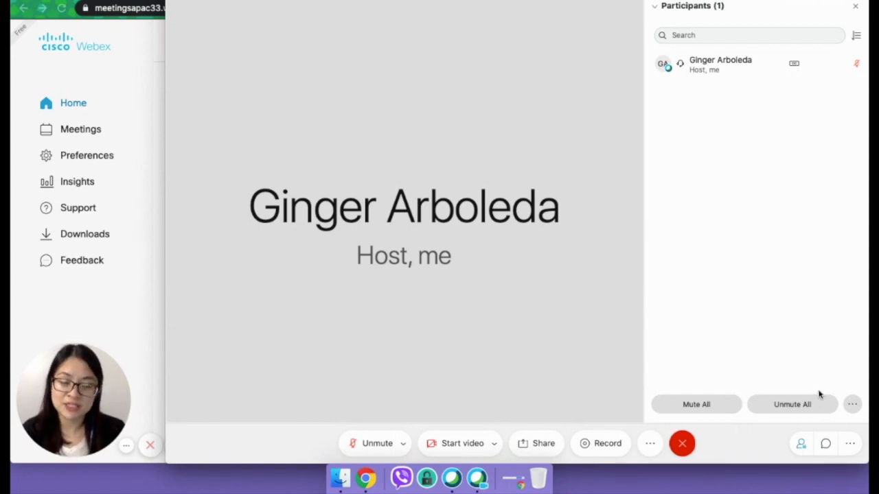
mouse_move(607, 443)
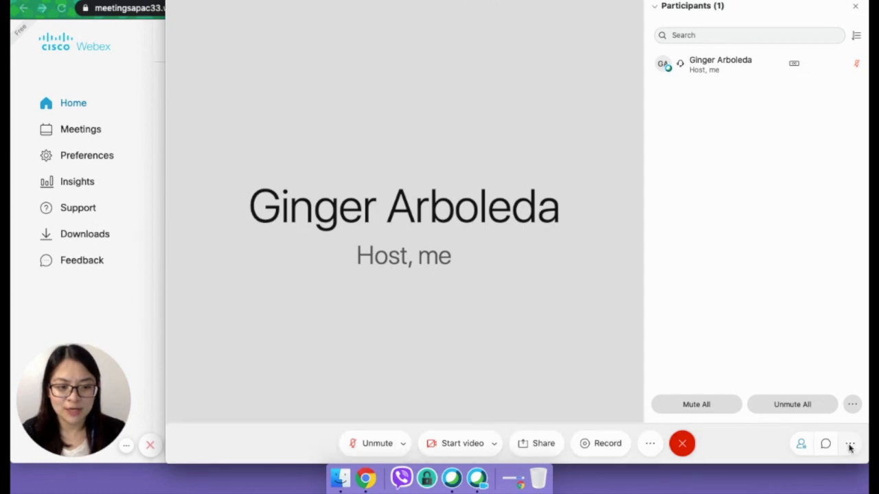
mouse_move(649, 443)
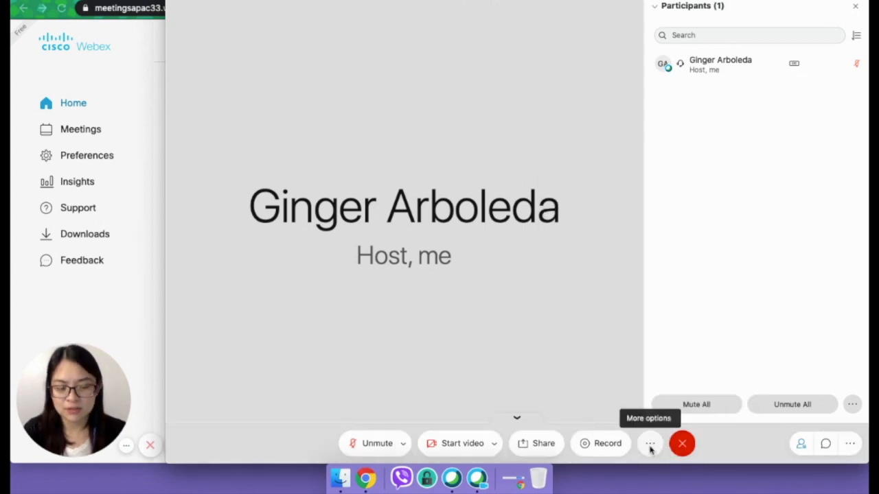
click(650, 443)
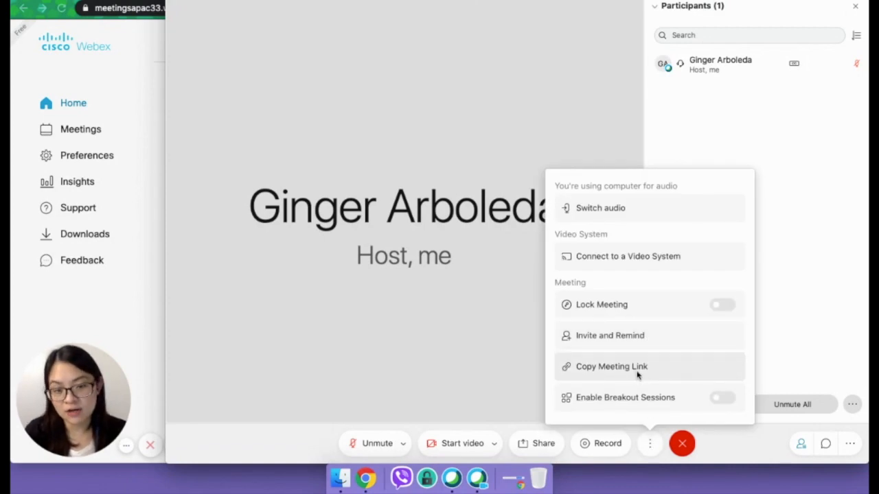
mouse_move(610, 334)
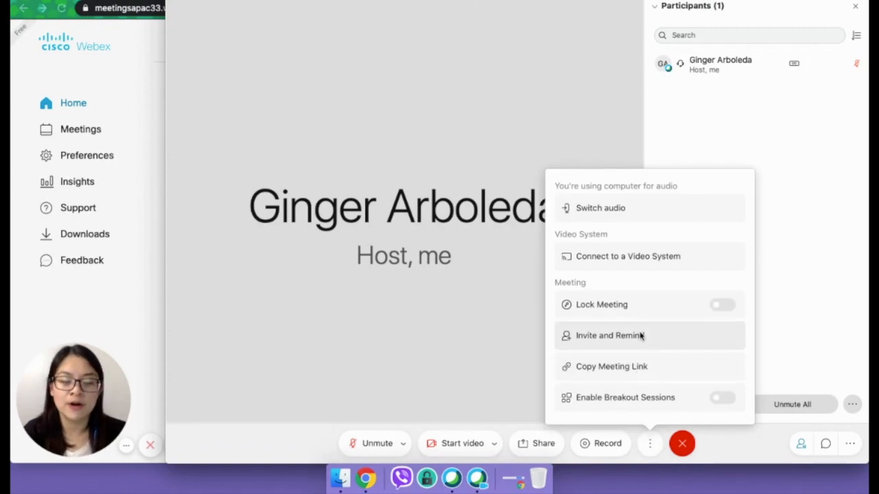
Step: Open Invite and Remind, close it unsent, then switch on Enable Breakout Sessions
click(608, 335)
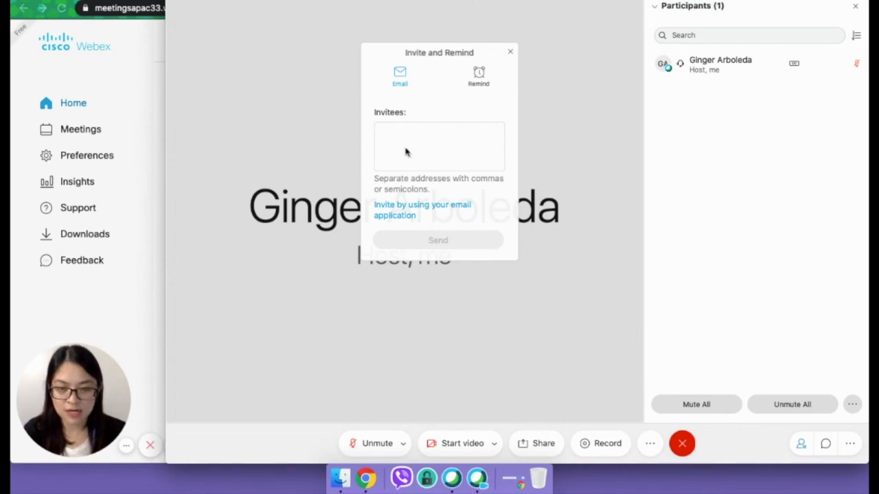
click(439, 144)
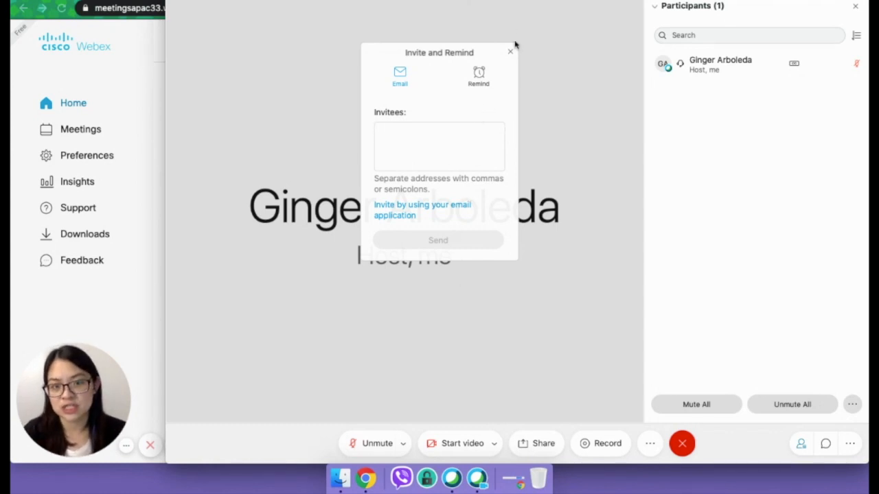
click(648, 443)
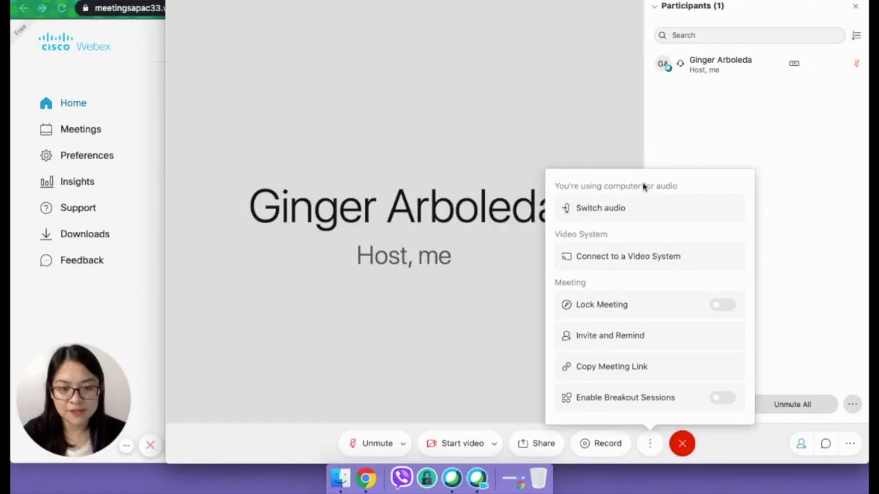
mouse_move(717, 304)
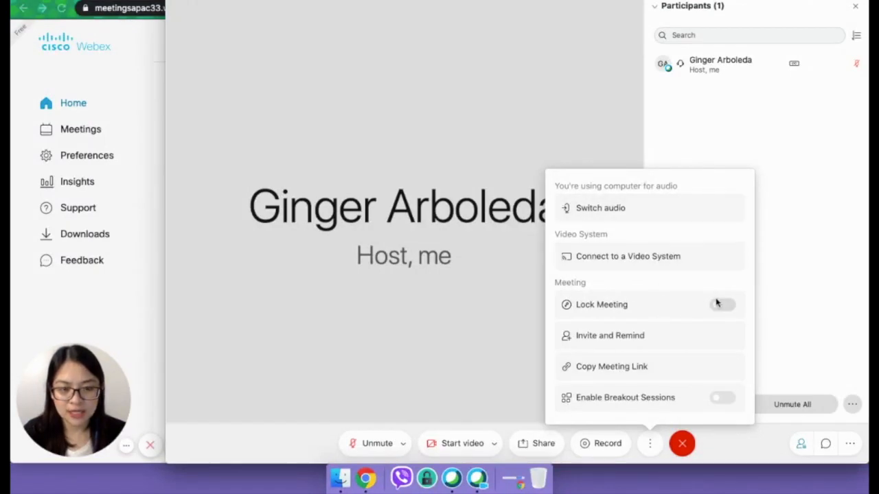
mouse_move(663, 310)
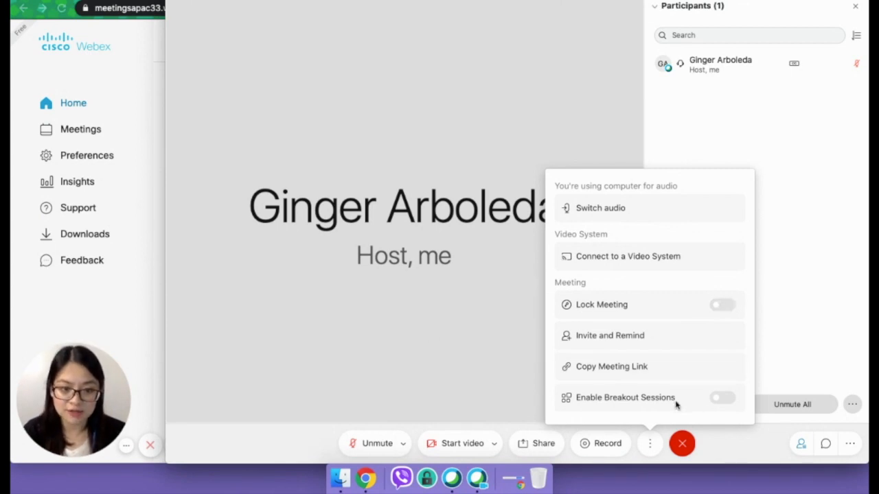
click(721, 397)
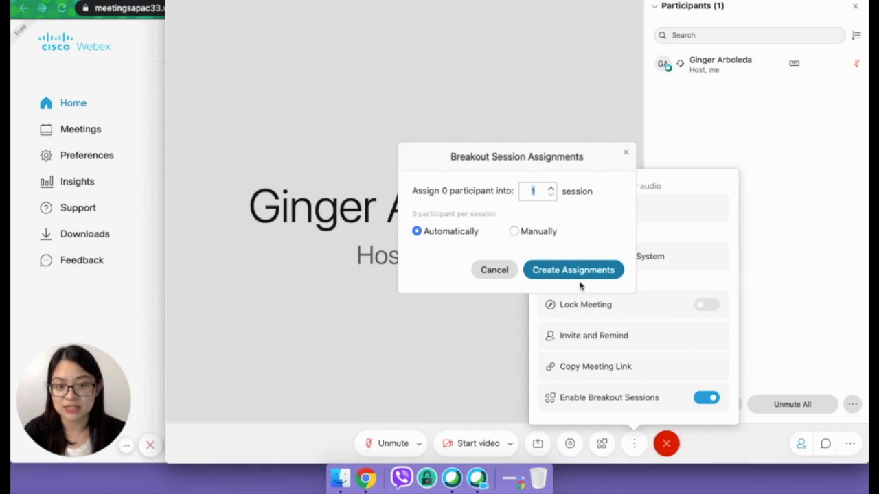
Step: Create the breakout session assignments using automatic assignment
click(494, 269)
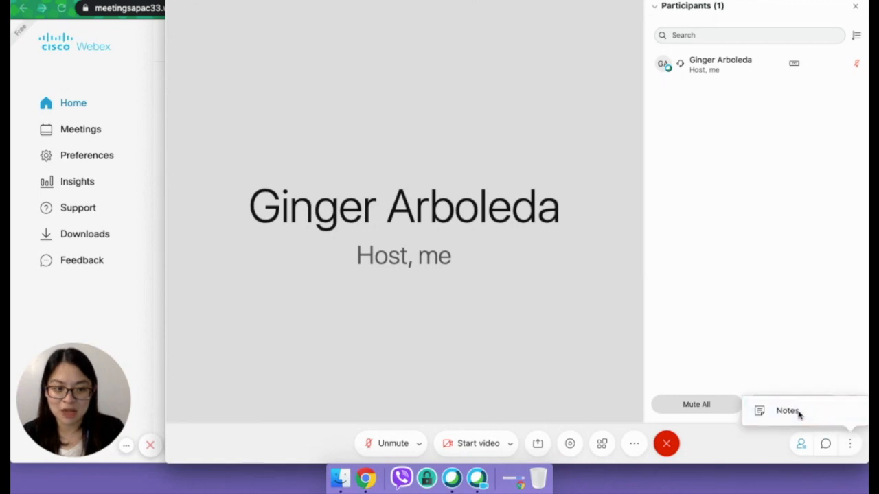
Step: Choose Notes from the panel options menu to show a blank Notes panel
click(788, 410)
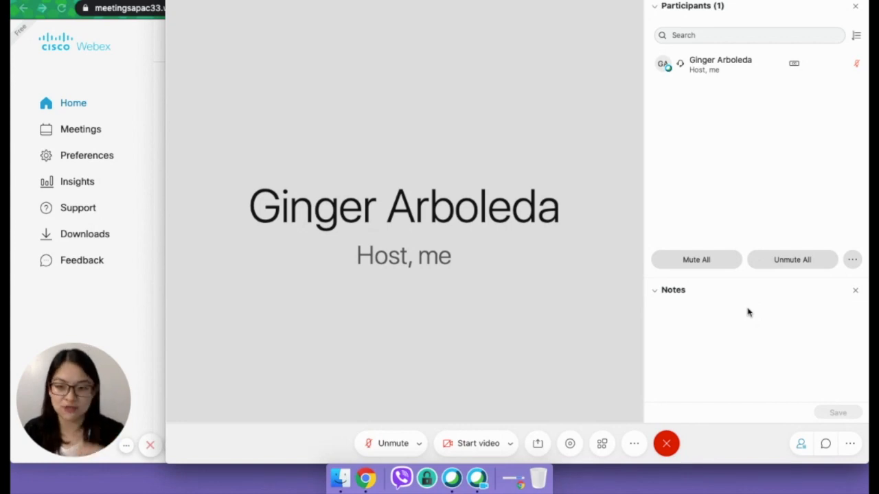
mouse_move(389, 323)
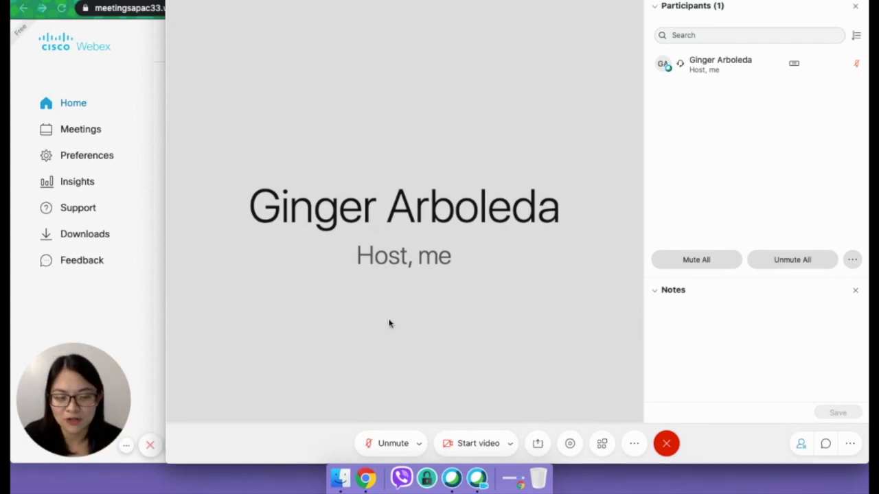
mouse_move(630, 245)
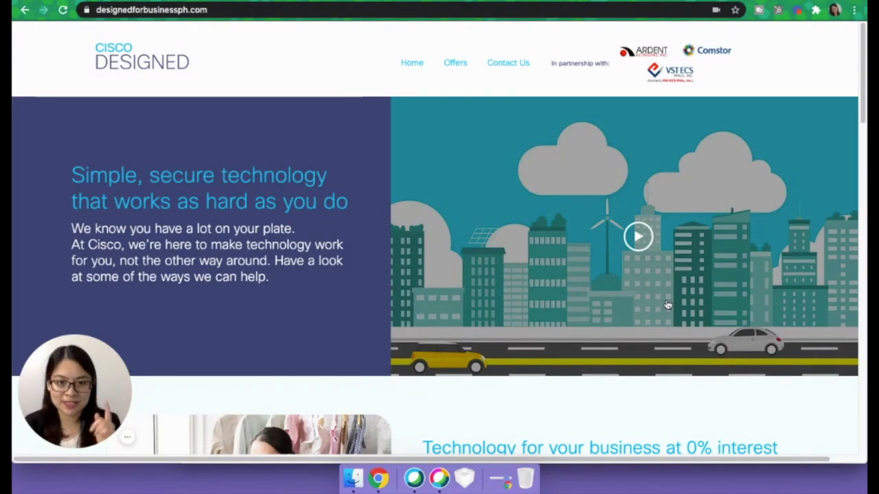
mouse_move(631, 290)
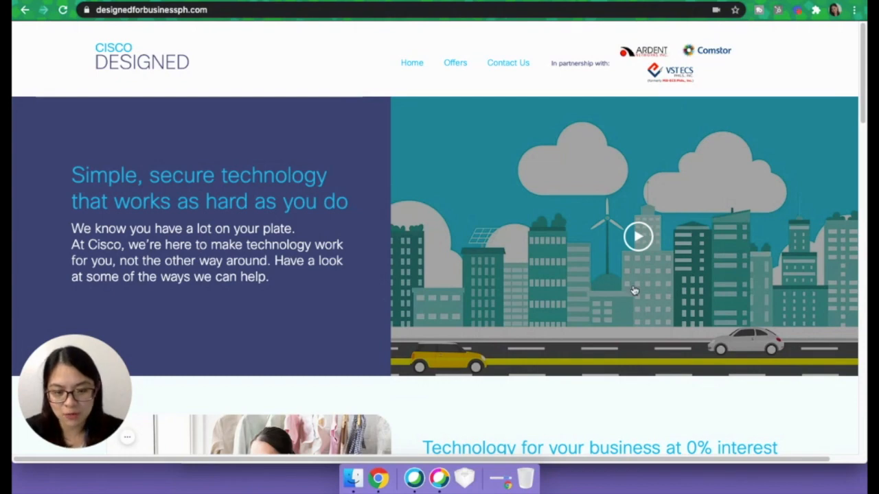
mouse_move(428, 453)
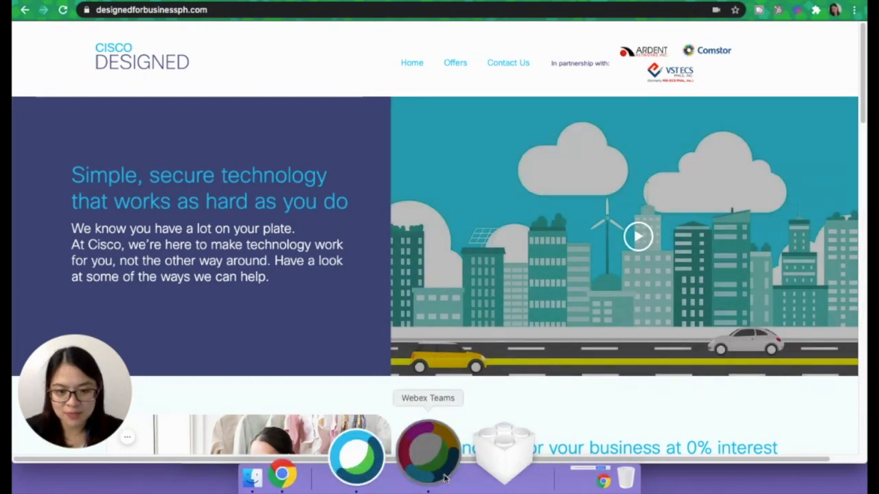
Step: Open Webex Teams from the Dock and view My Personal Room with its empty schedule
click(427, 449)
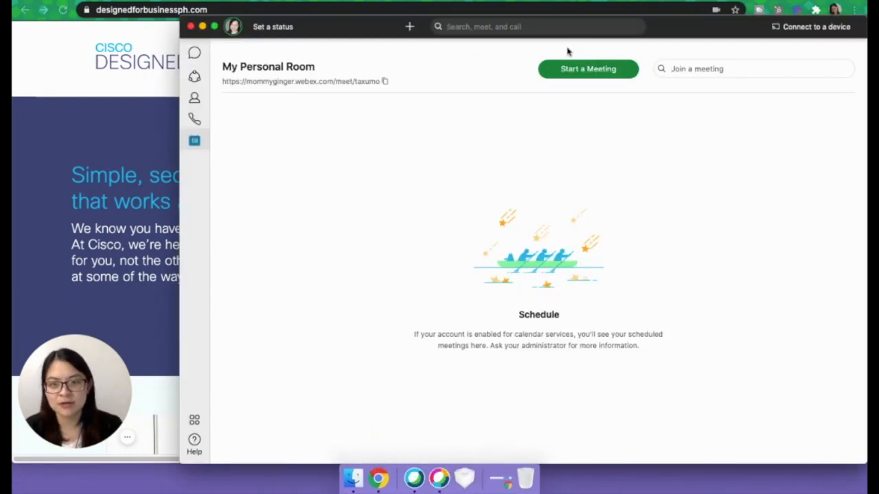
mouse_move(450, 233)
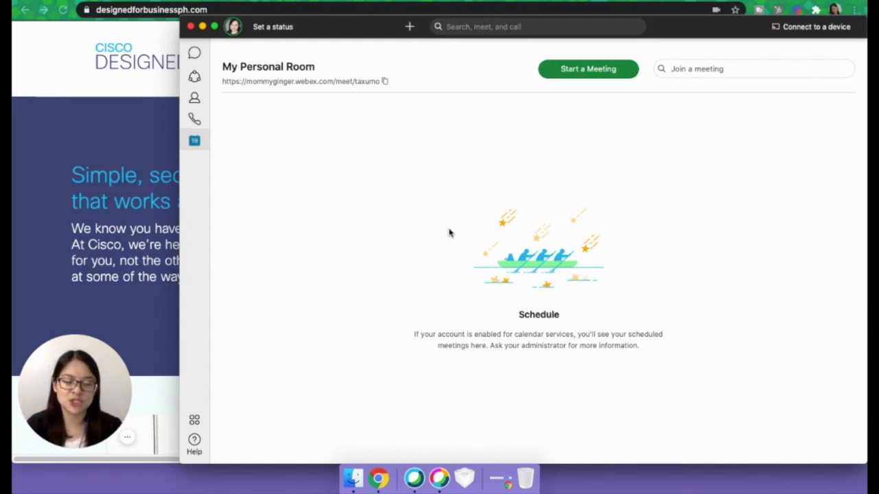
click(753, 69)
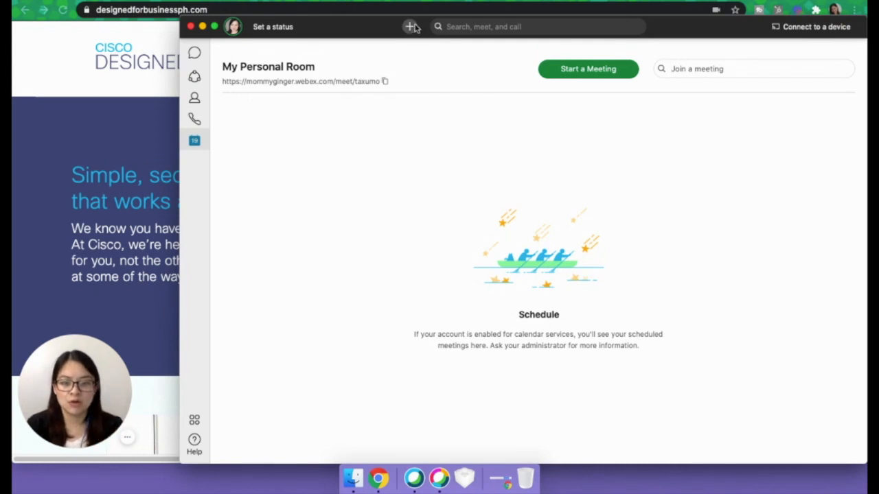
click(409, 26)
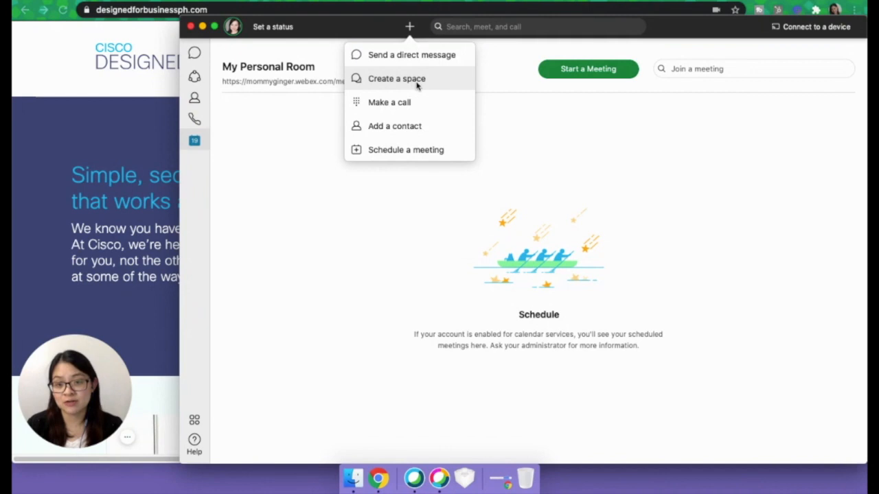
mouse_move(412, 55)
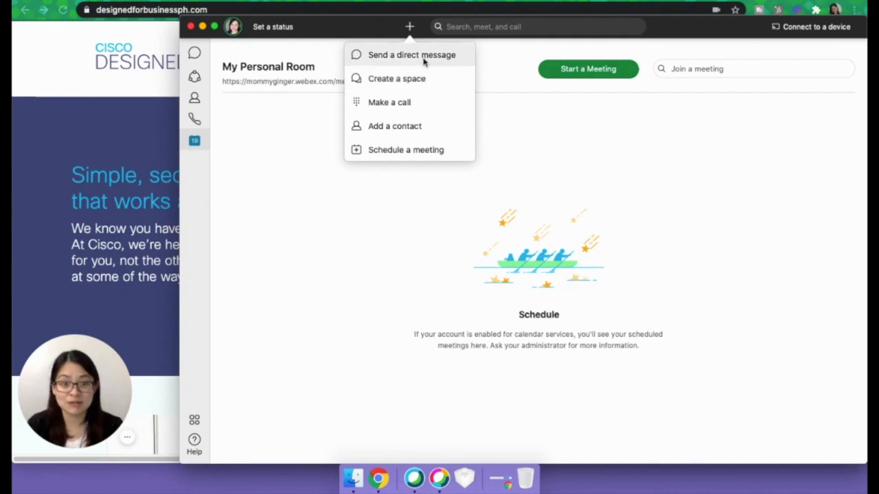
mouse_move(395, 125)
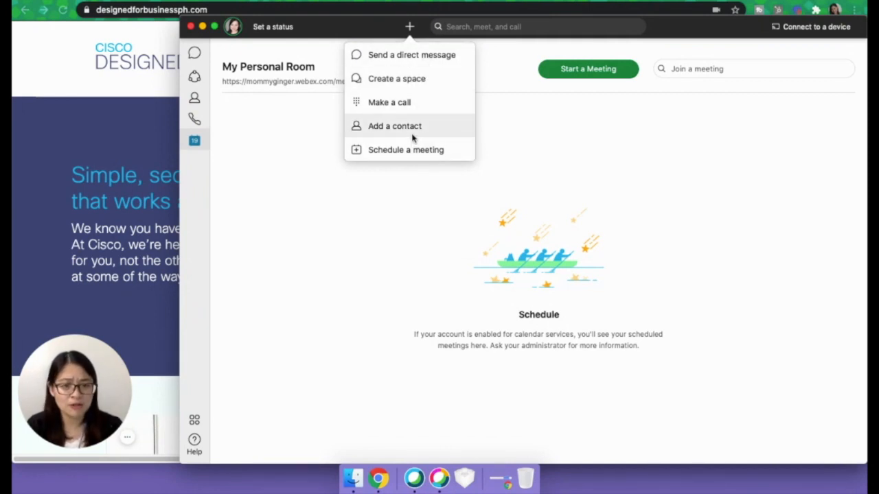
mouse_move(415, 154)
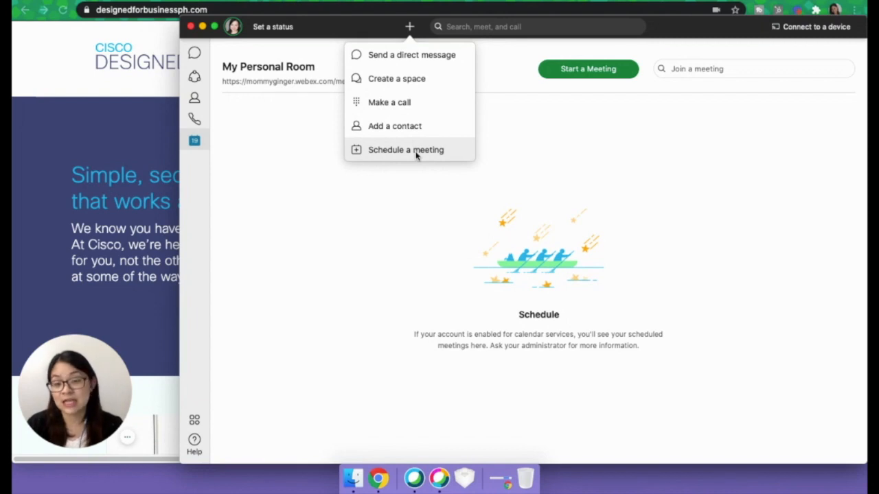
mouse_move(670, 320)
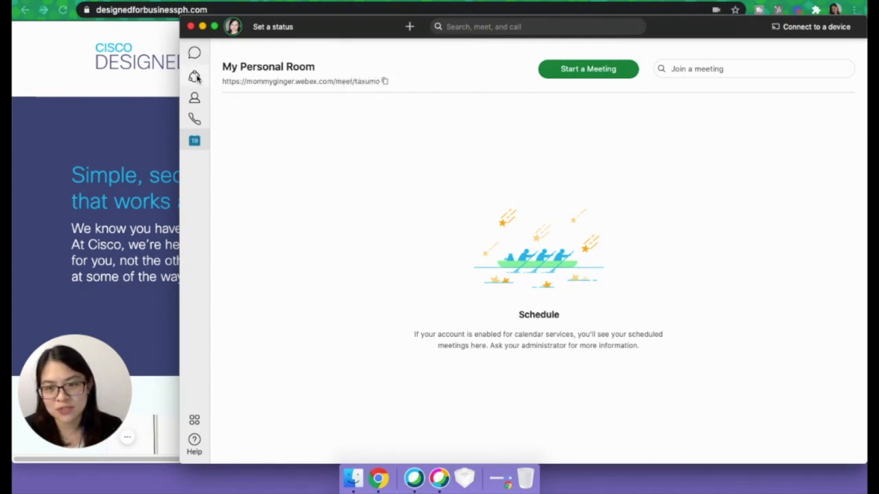
click(194, 77)
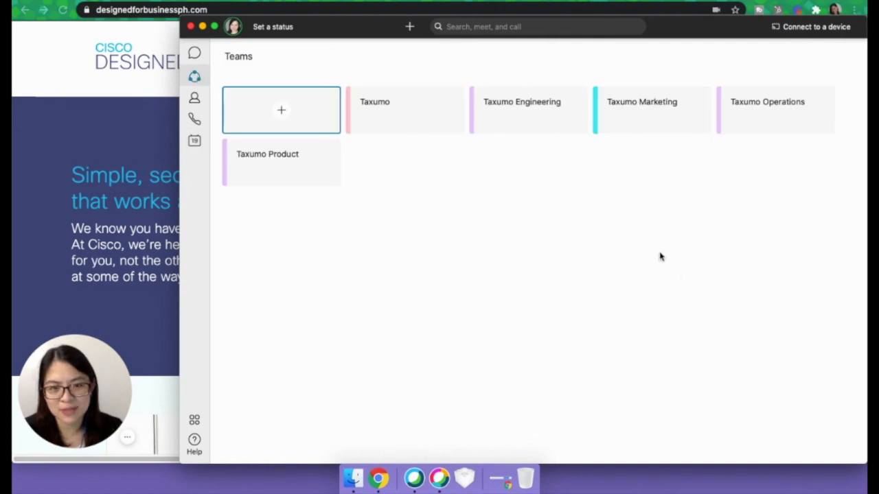
mouse_move(578, 298)
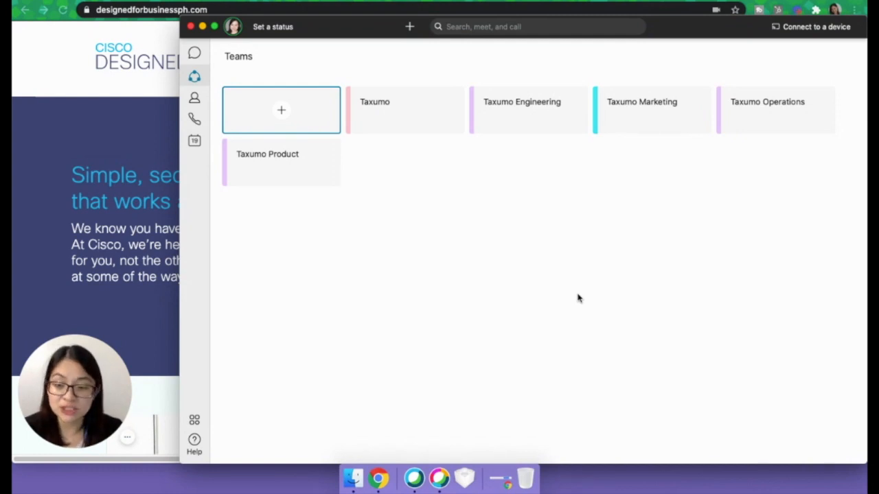
mouse_move(499, 272)
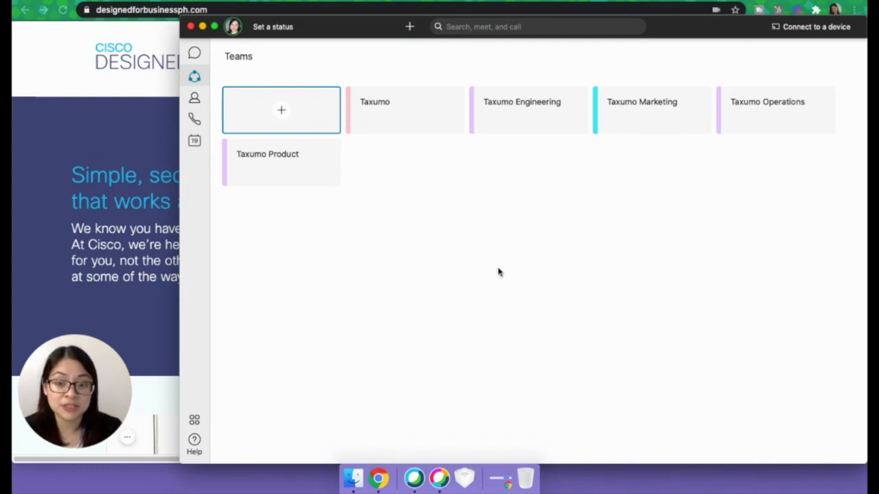
click(194, 141)
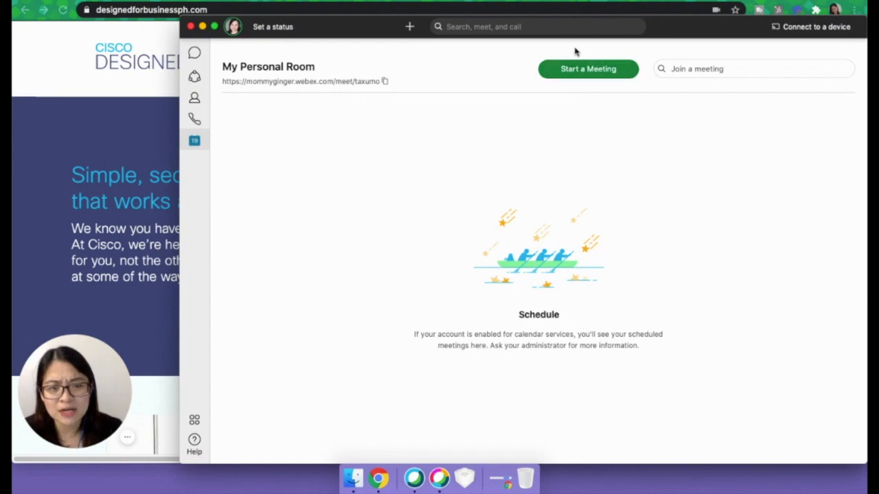
mouse_move(405, 168)
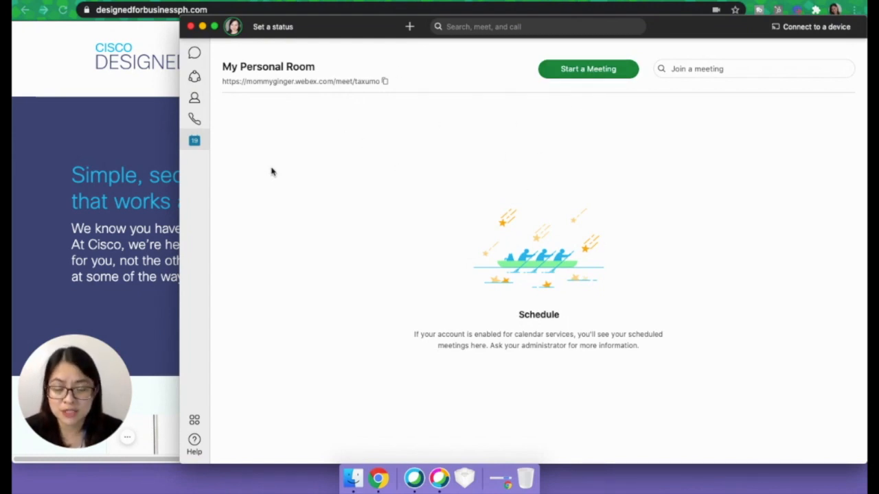
mouse_move(401, 278)
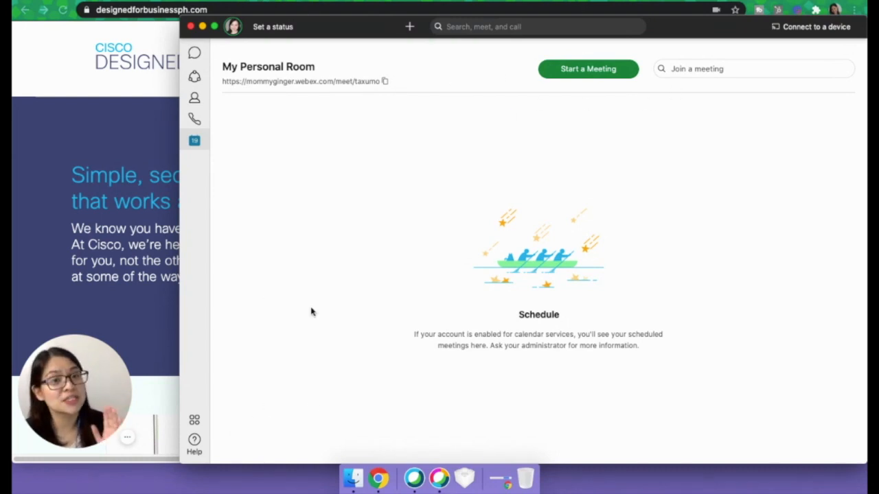
mouse_move(165, 429)
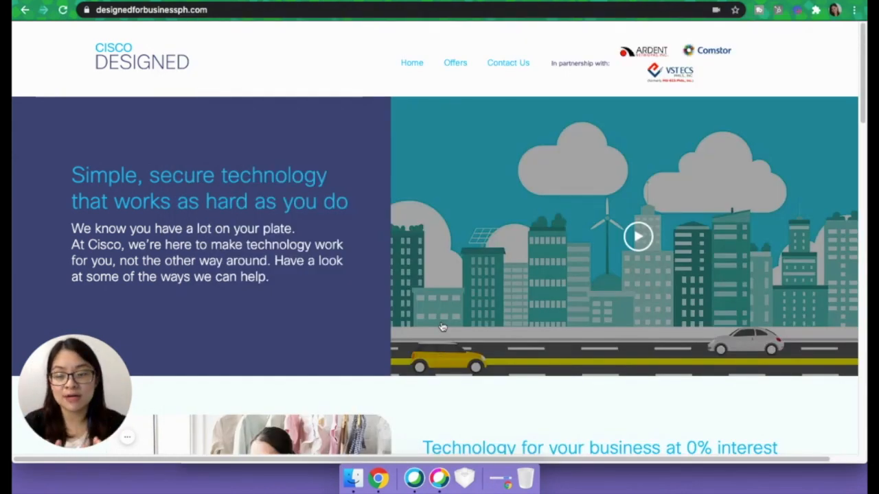
mouse_move(481, 228)
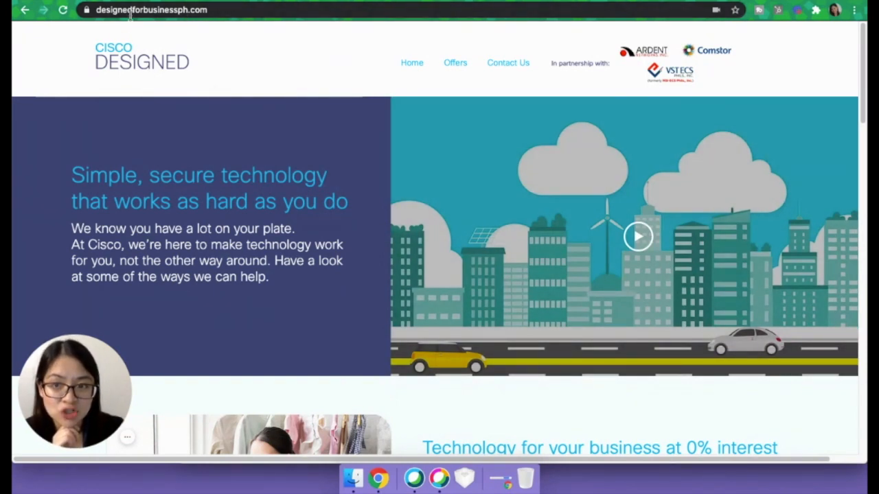
Step: Scroll through the Cisco Designed home page's solutions and portfolio sections
scroll(down, 3)
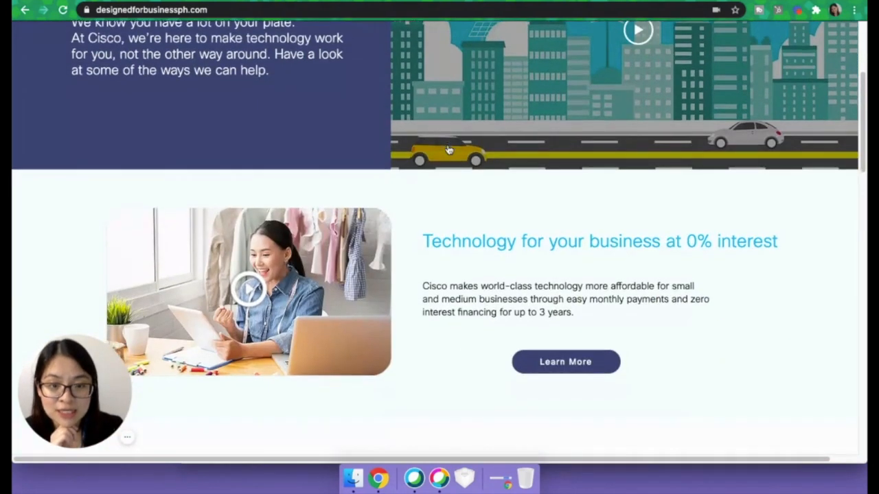
scroll(down, 3)
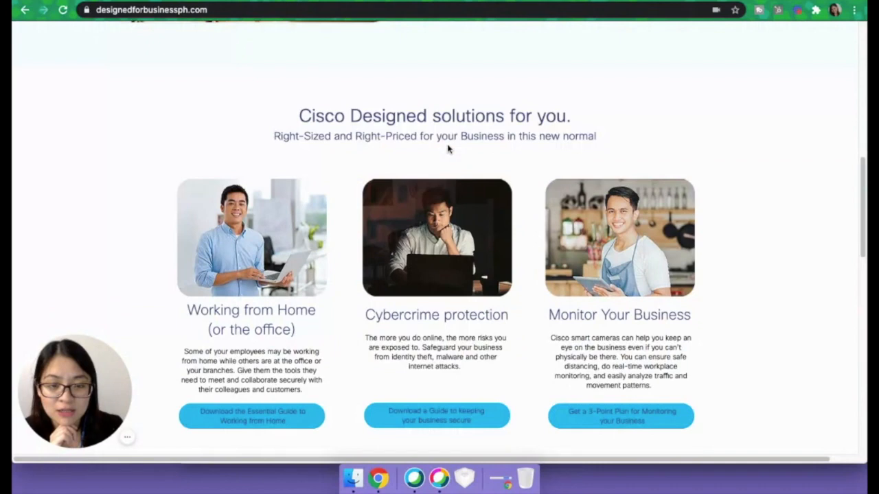
scroll(down, 3)
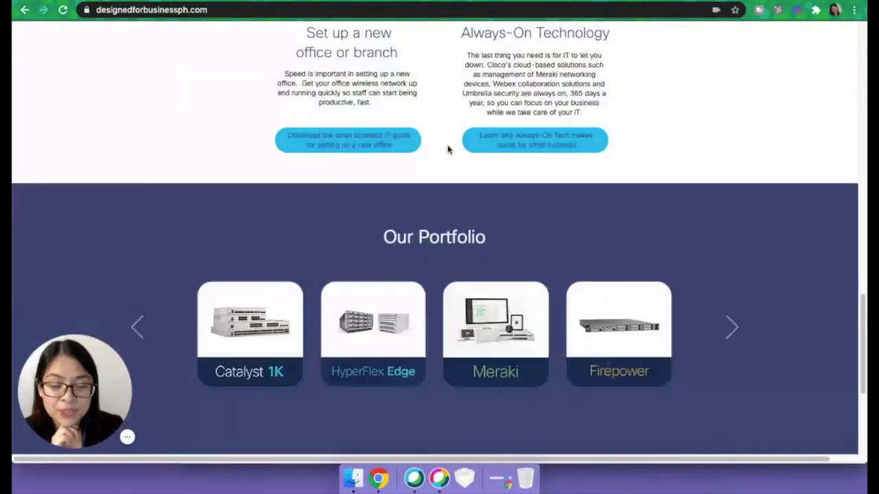
scroll(down, 3)
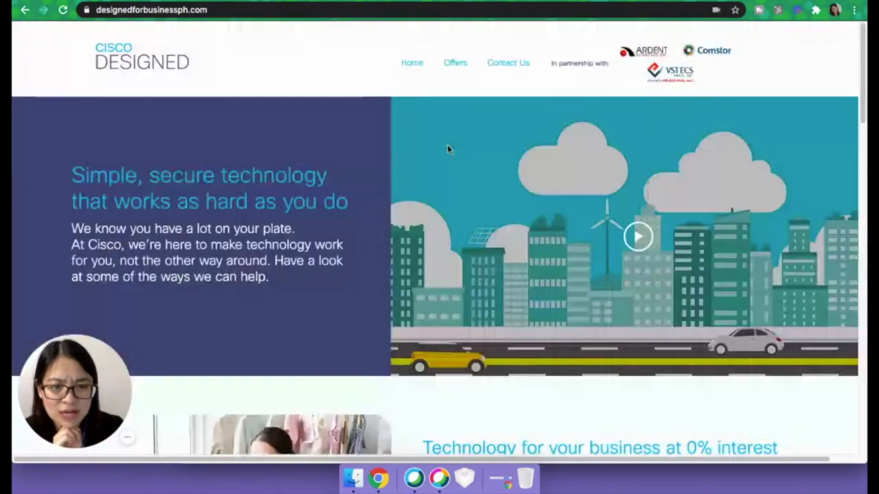
Step: Open Offers and scroll through Partner Promotions, Featured Offers and Featured Trials
click(455, 62)
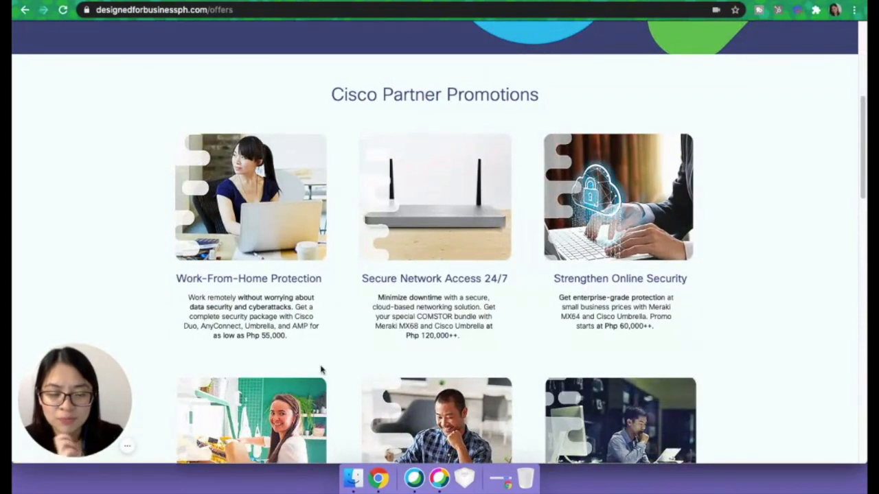
mouse_move(445, 267)
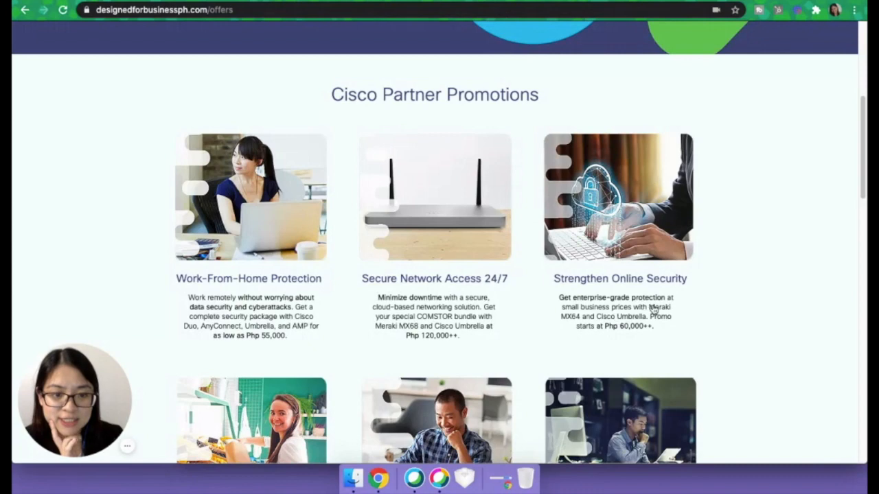
scroll(down, 3)
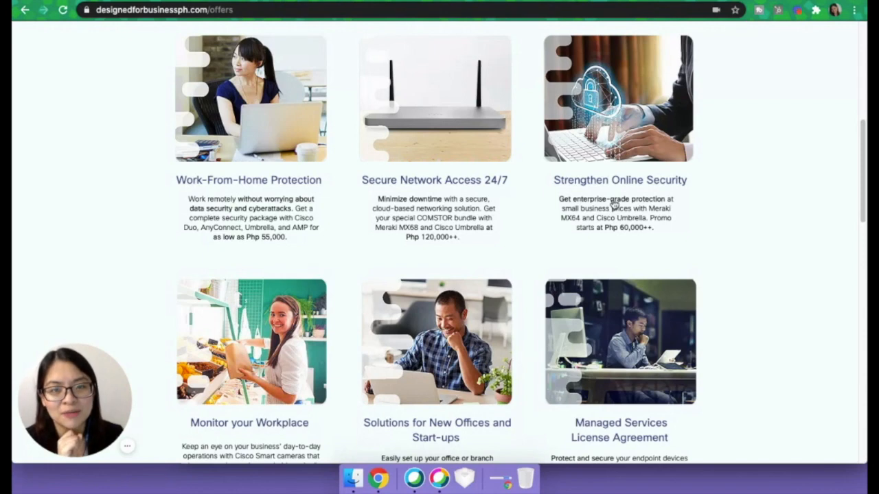
scroll(down, 3)
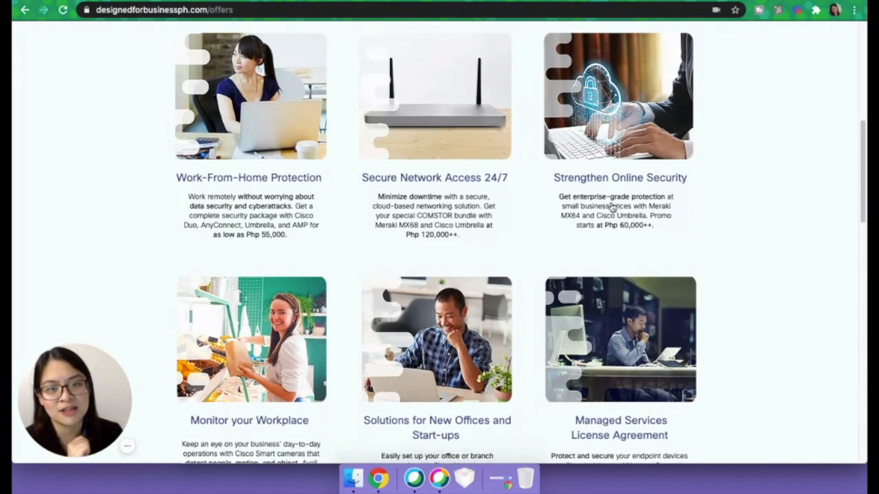
scroll(down, 3)
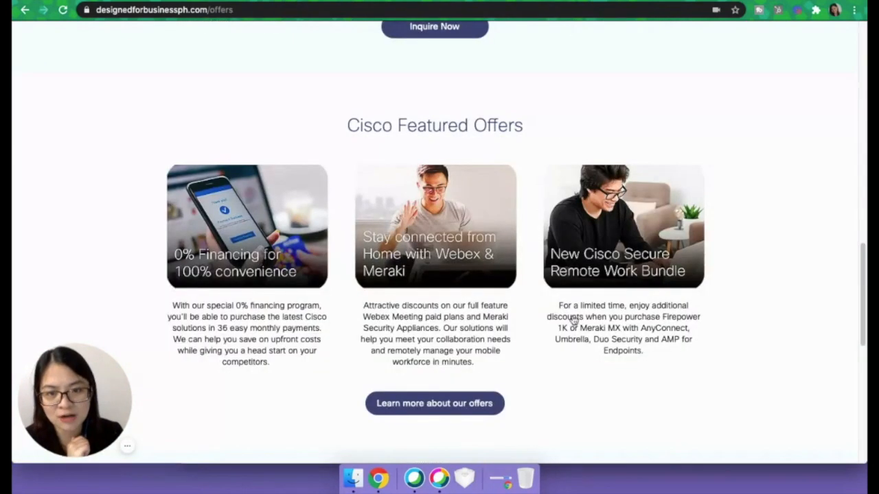
scroll(down, 3)
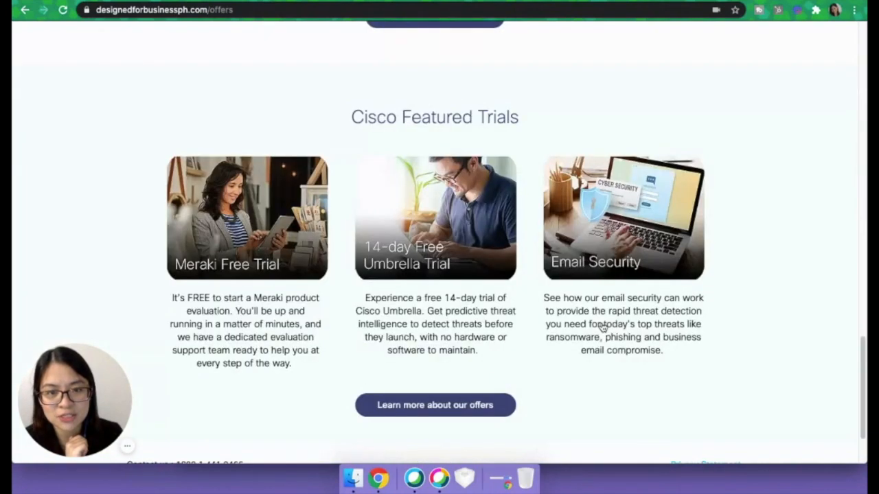